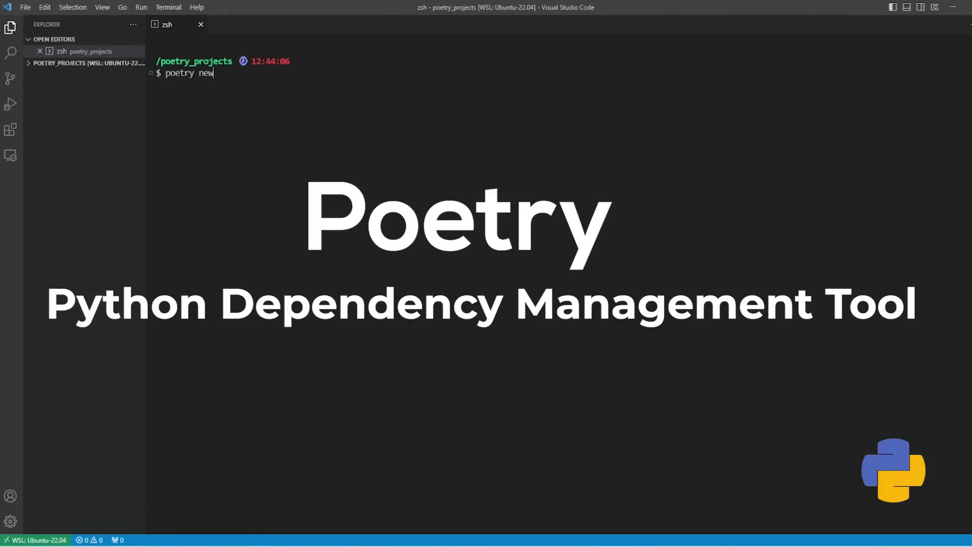
Enter netdevops_project and check that python3 currently reports Python 3.10
type("netd")
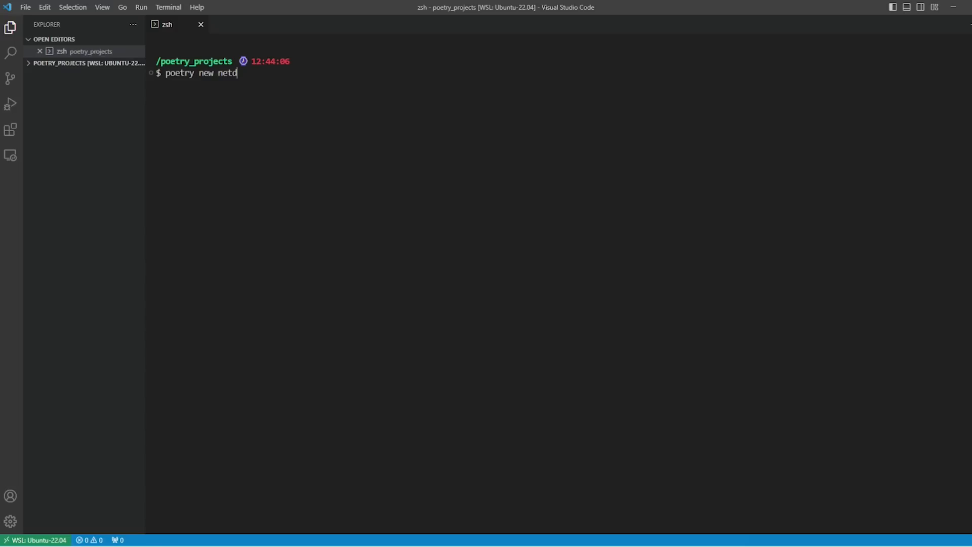
type("evops_n")
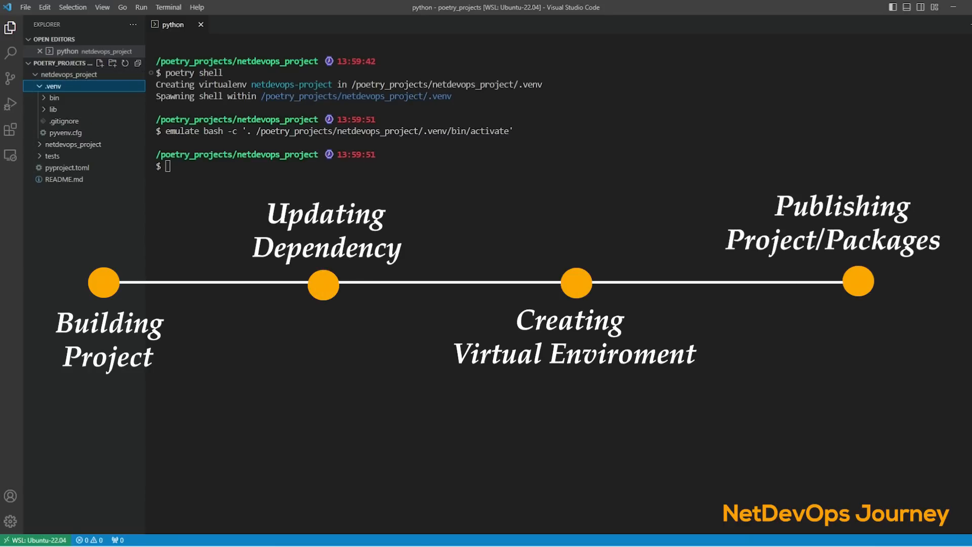
type("python3")
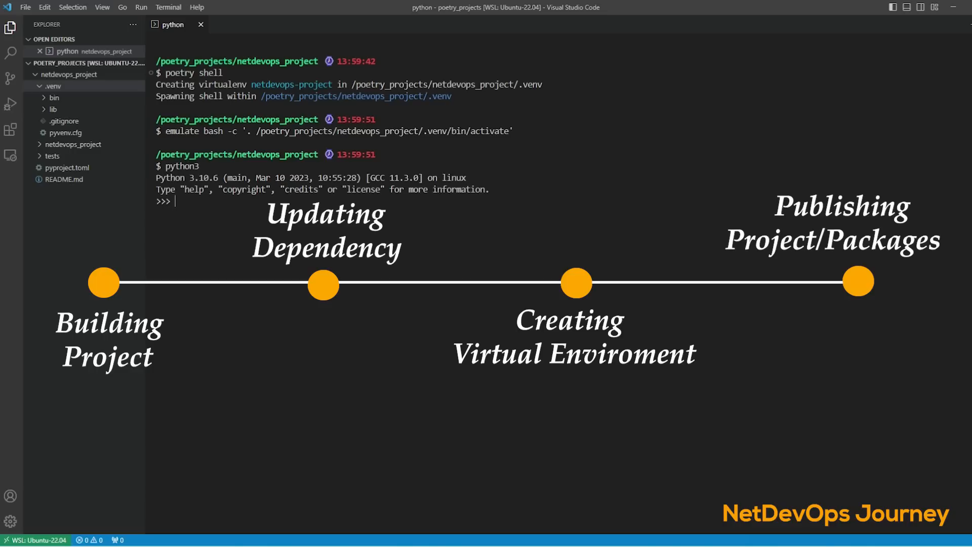
type("exit()")
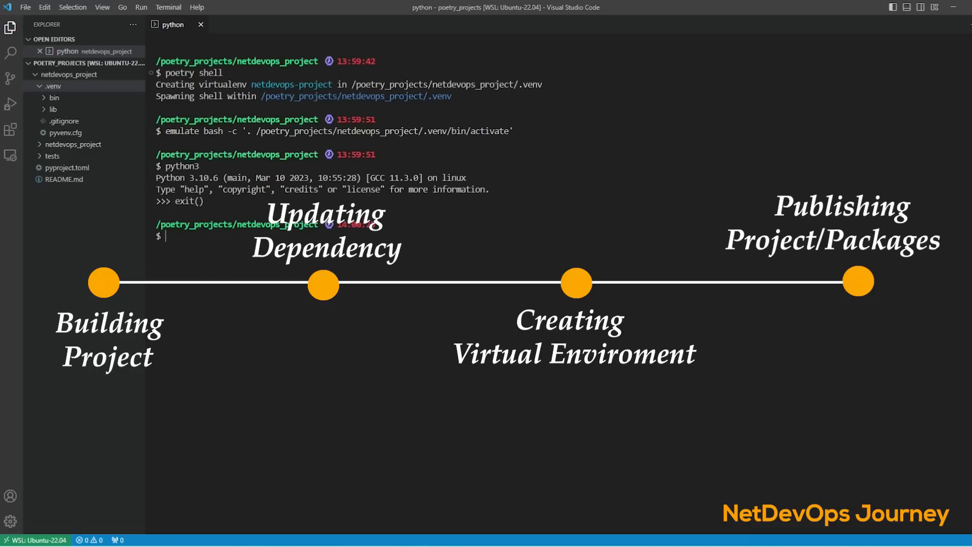
List /usr/bin/python3 binaries, switch the Poetry env to /usr/bin/python3.11, and verify 3.11
type("ls -l /us")
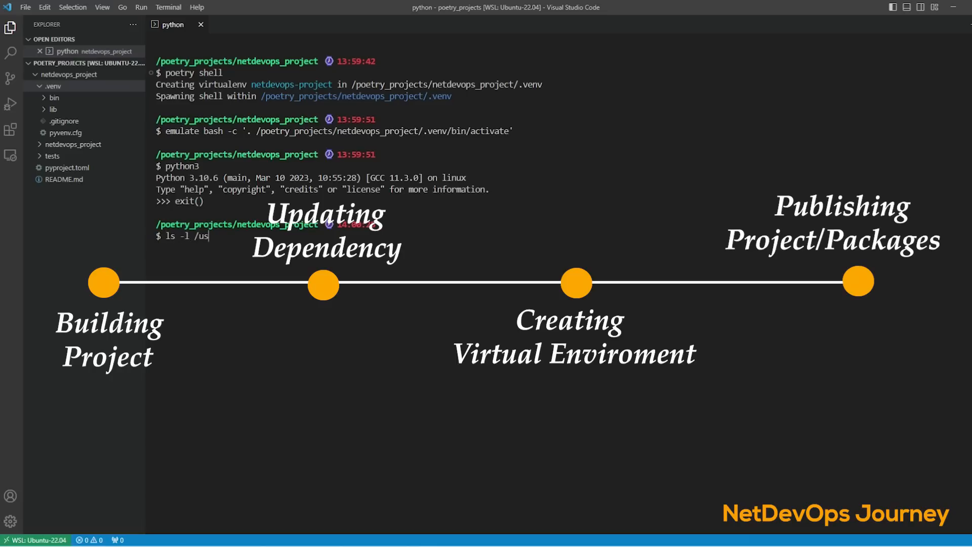
type("r/bin/python3*")
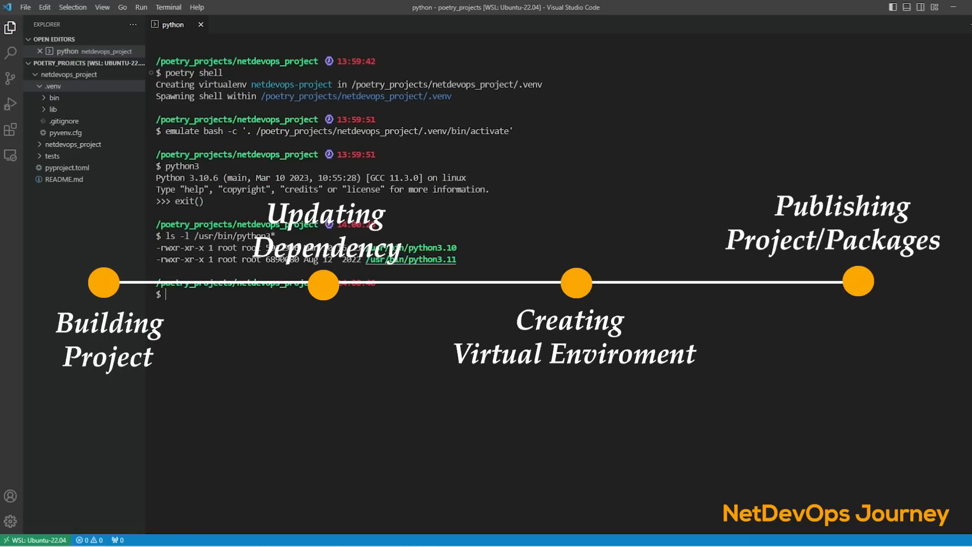
type("poetry env use /usr/bin/")
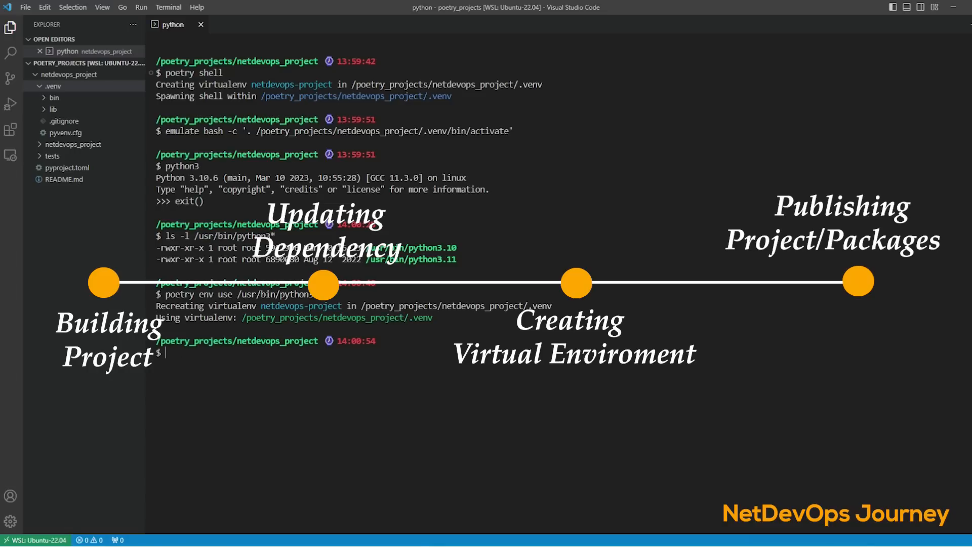
type("python3")
type("exit(")
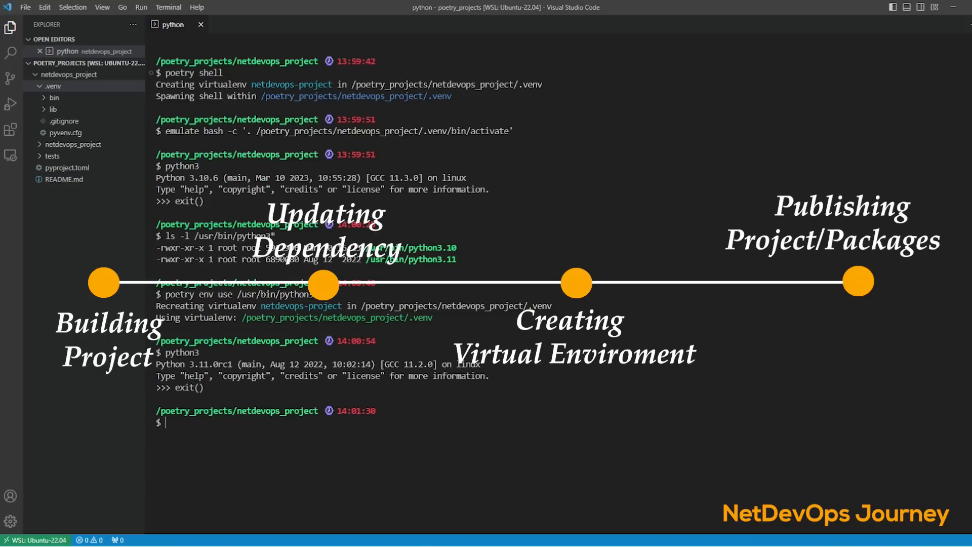
type("poetry")
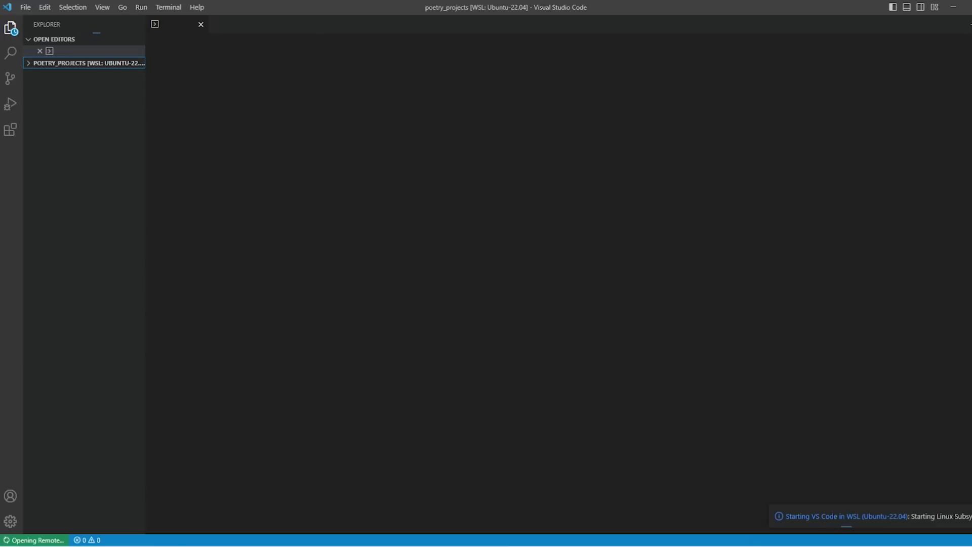
Show Poetry's Introduction docs at the Linux, macOS, Windows (WSL) curl install command
left_click(201, 24)
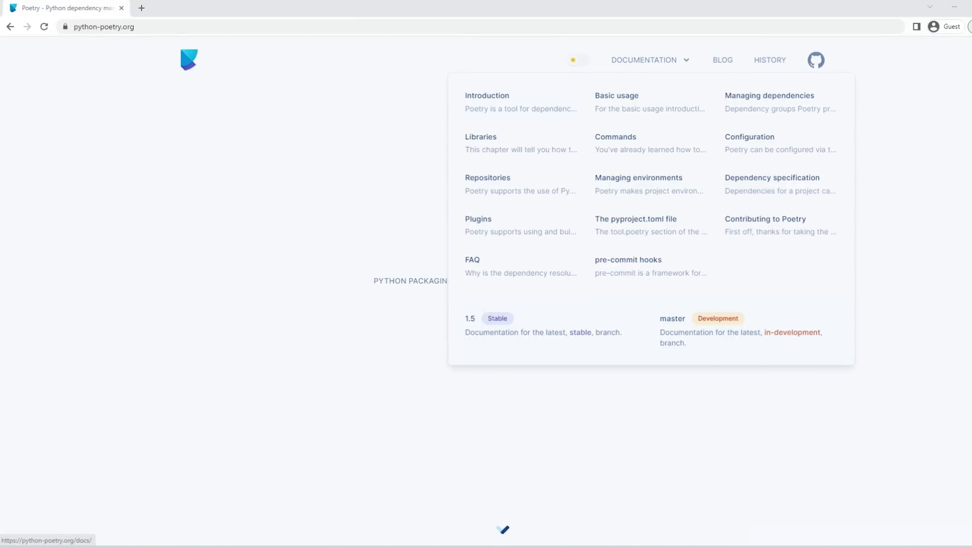
left_click(487, 95)
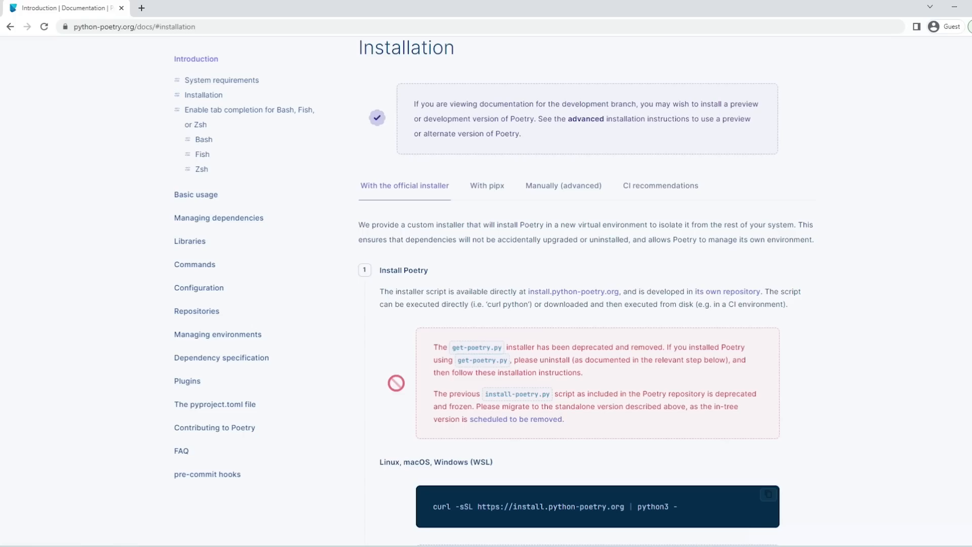
scroll("down", 3)
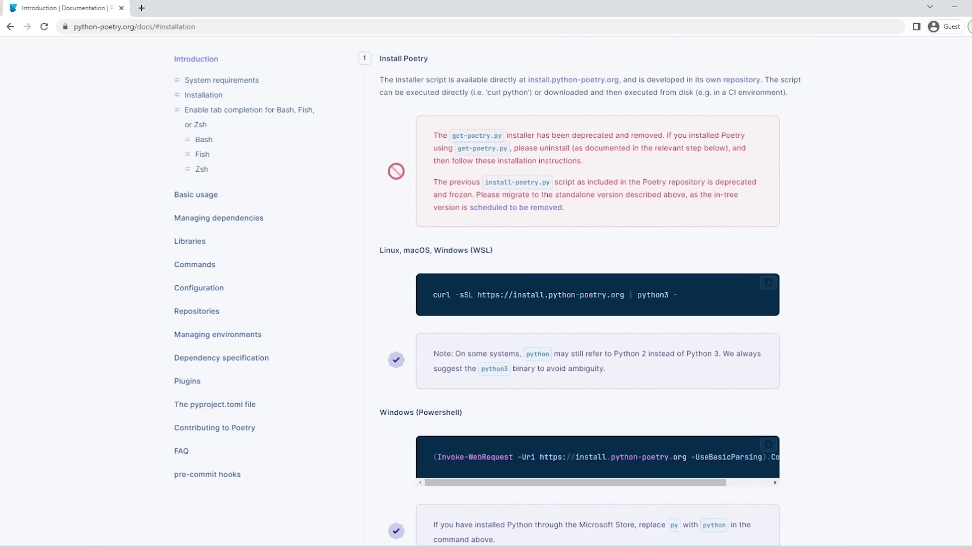
scroll("down", 3)
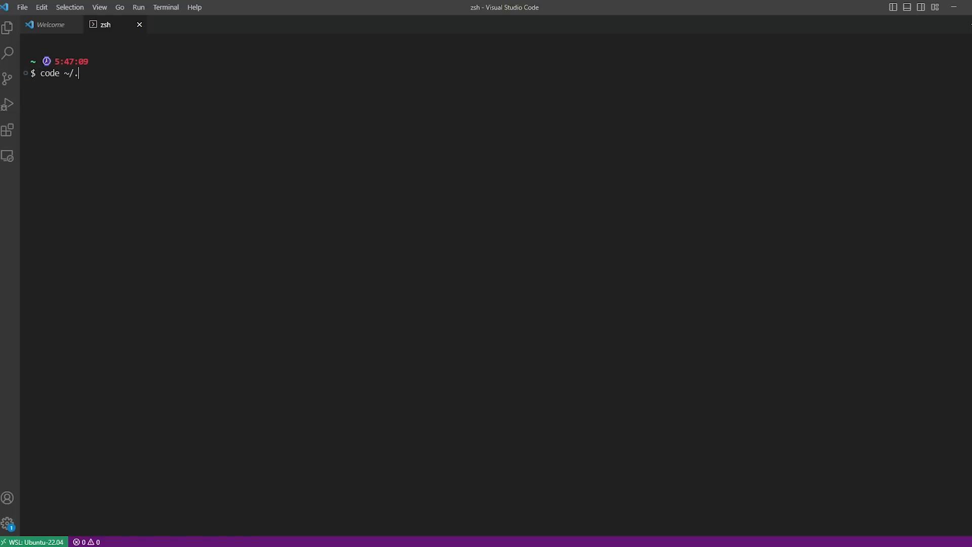
Add export PATH="/root/.local/bin:$PATH" to ~/.zshrc and save it
type("zs")
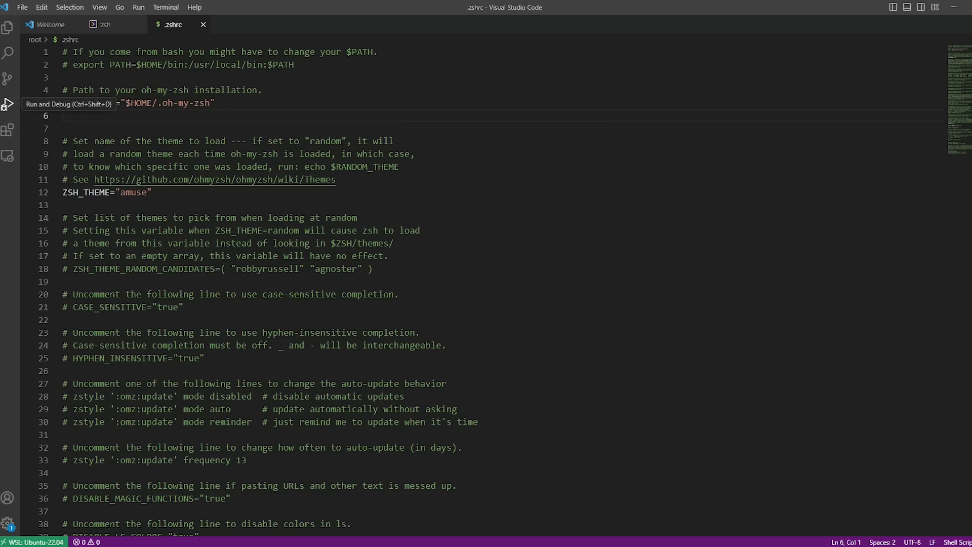
type("export PATH=\"/root/.local/bin:$PATH\"")
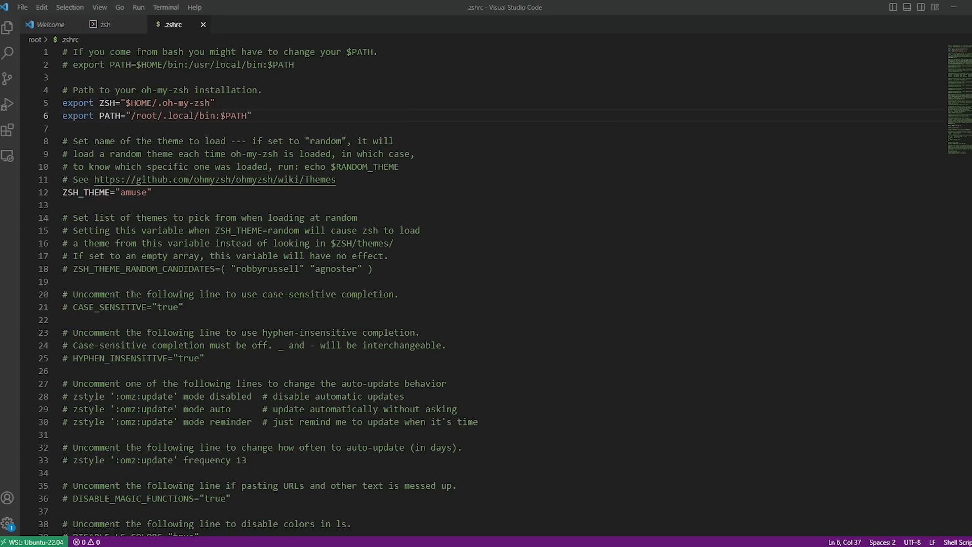
left_click(105, 24)
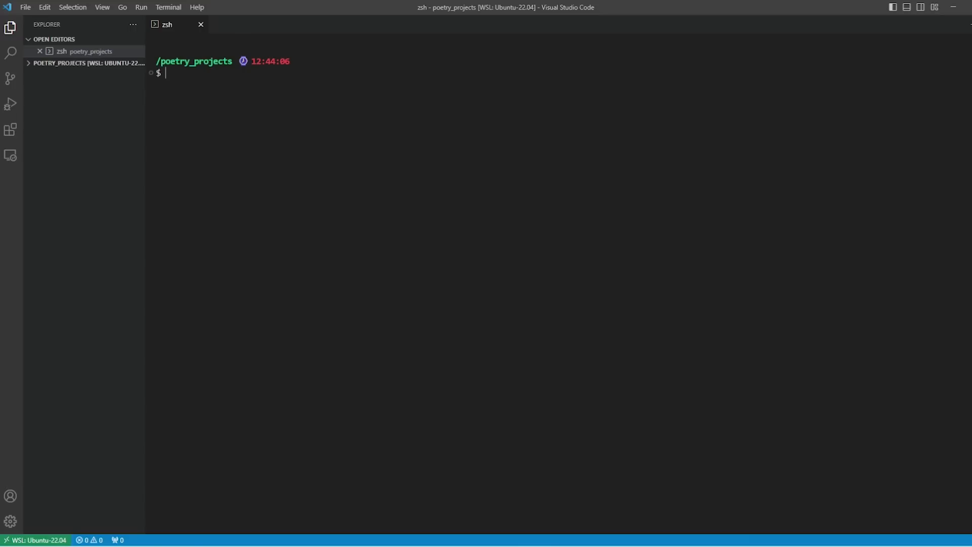
Run poetry new netdevops_project and expand the generated folder in the Explorer
type("poetry new")
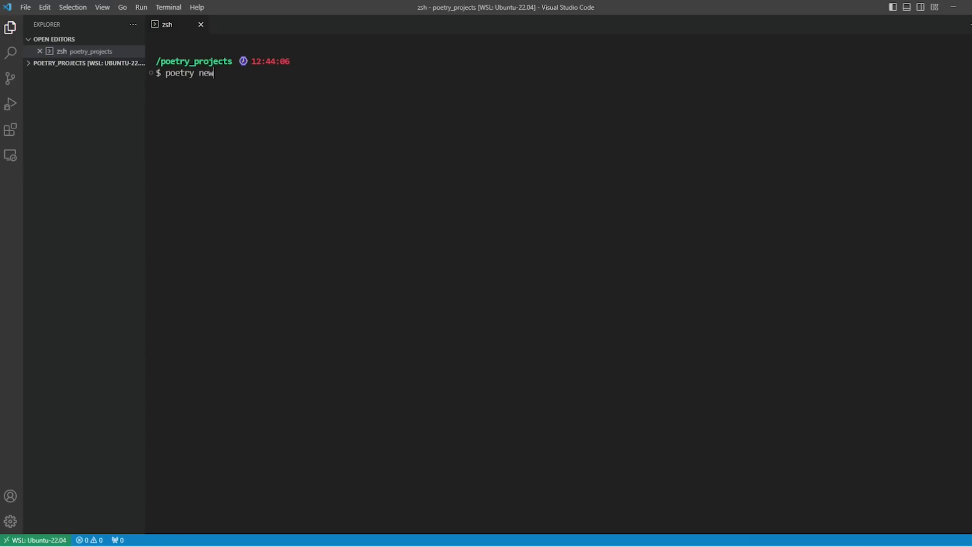
type("netde")
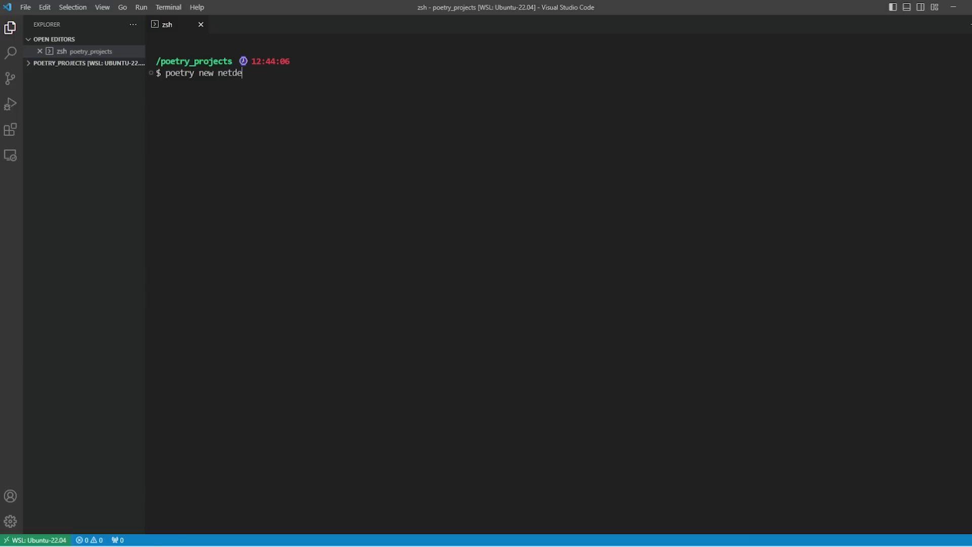
type("vops_r")
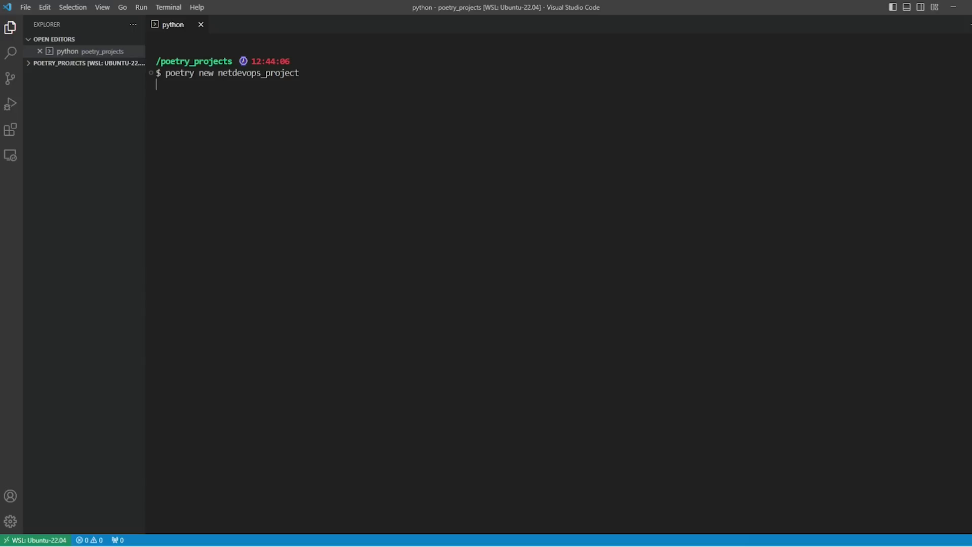
key("enter")
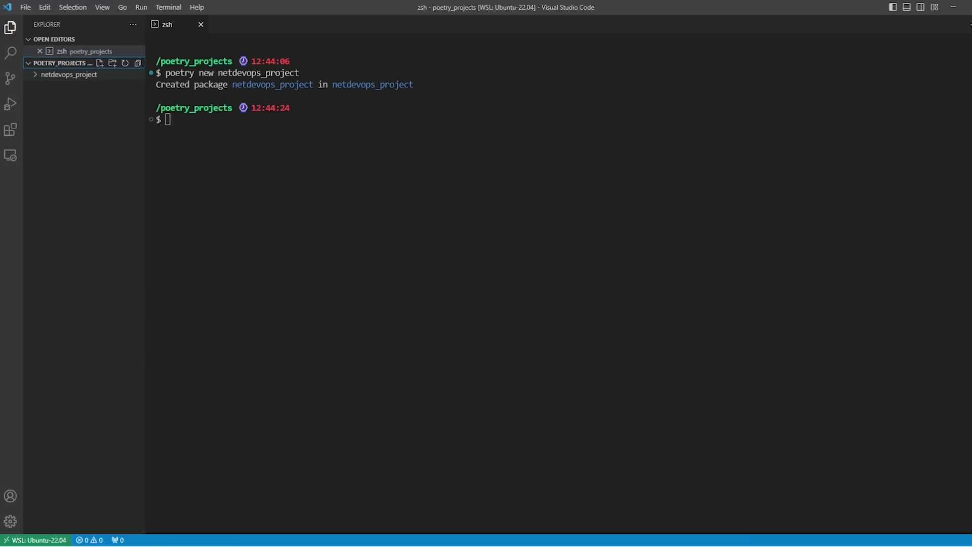
left_click(69, 74)
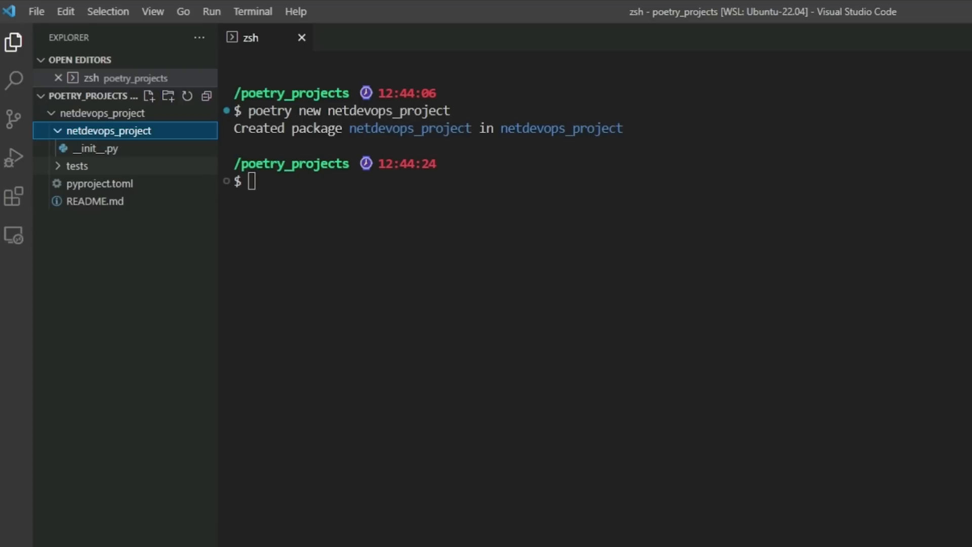
View pyproject.toml showing netdevops-project 0.1.0 requiring Python ^3.10
left_click(78, 166)
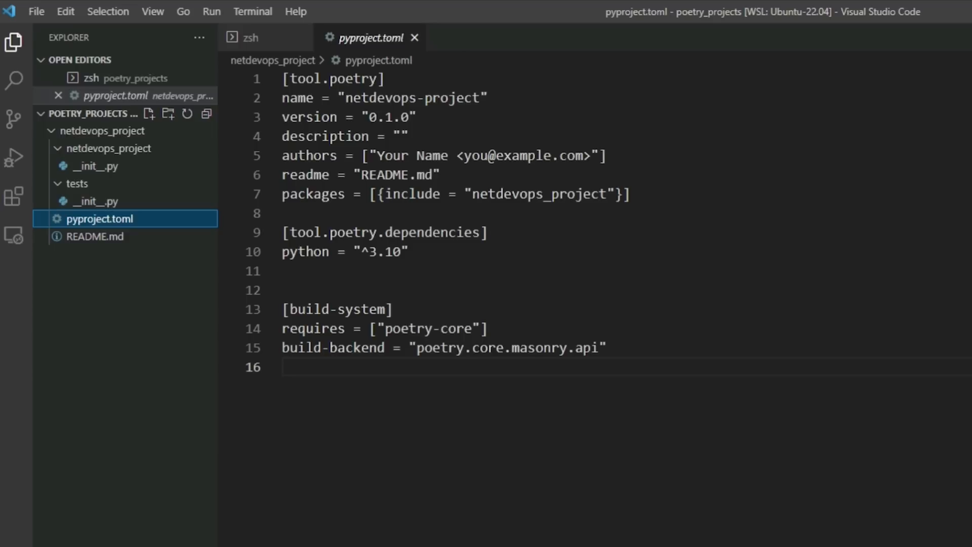
left_click(249, 37)
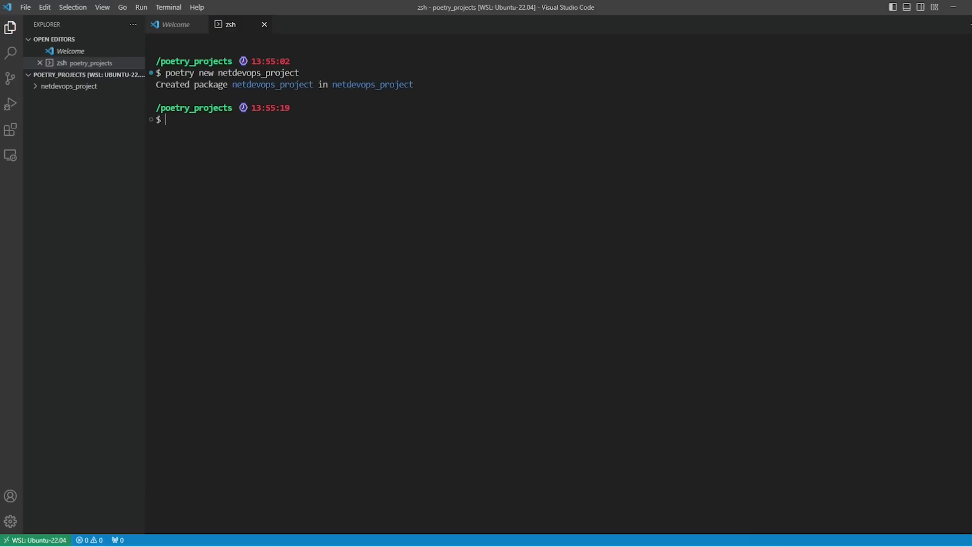
Enter netdevops_project, check which python3 is used, and activate the Poetry shell
type("cd netdevops_project/")
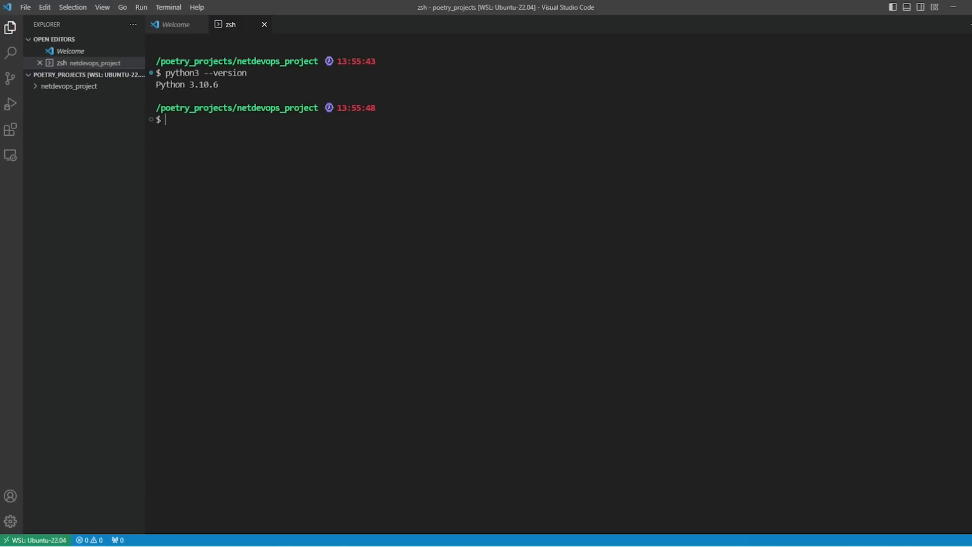
type("which py")
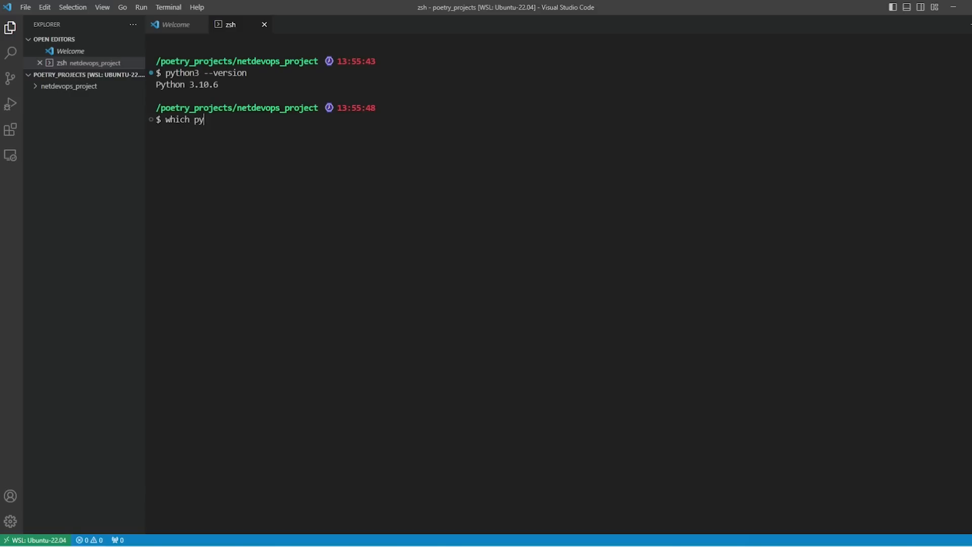
type("thon3")
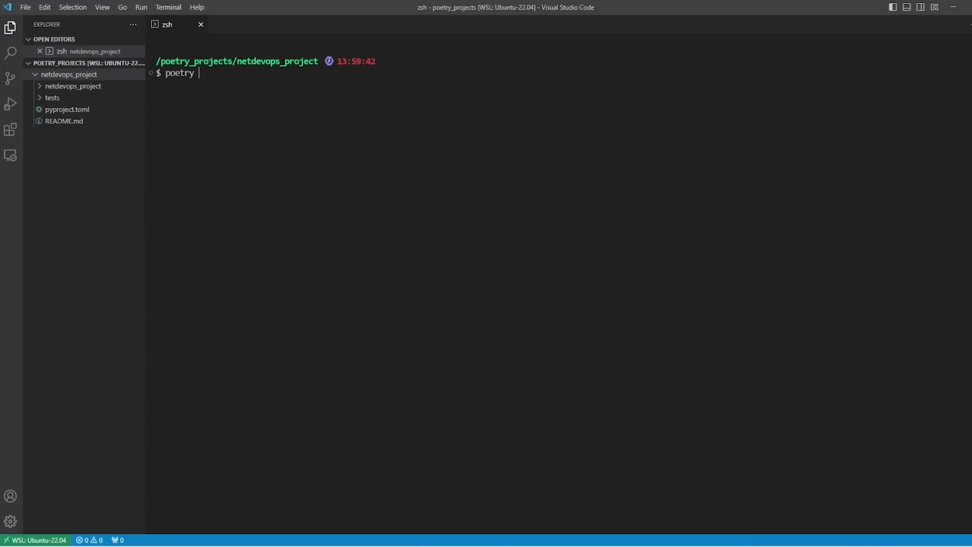
type("shell")
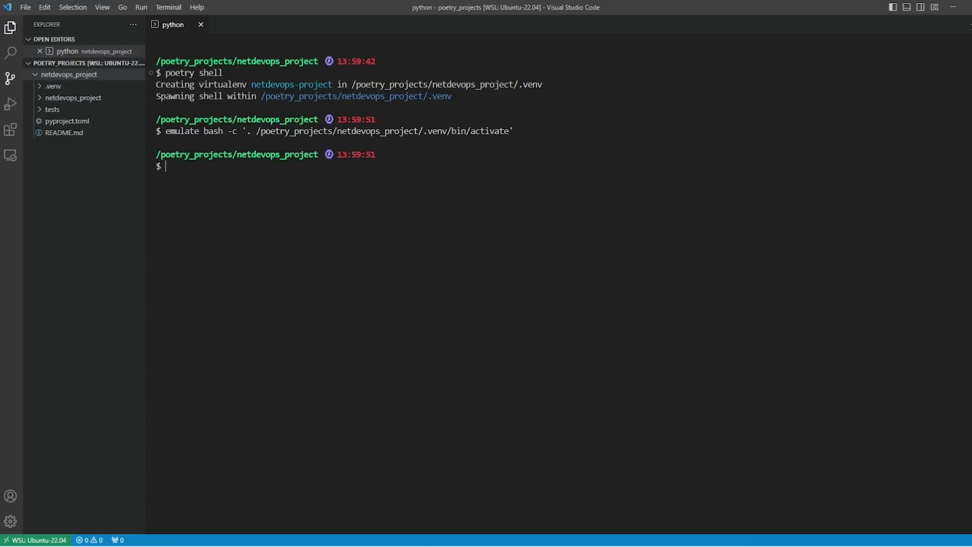
Inspect the new .venv folder and confirm python3 runs 3.10.6, then exit
left_click(53, 85)
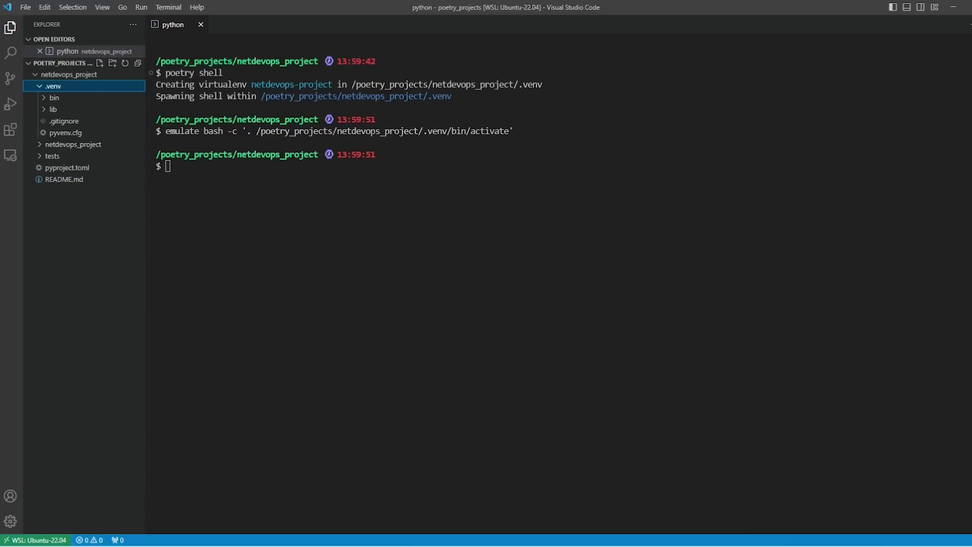
type("p")
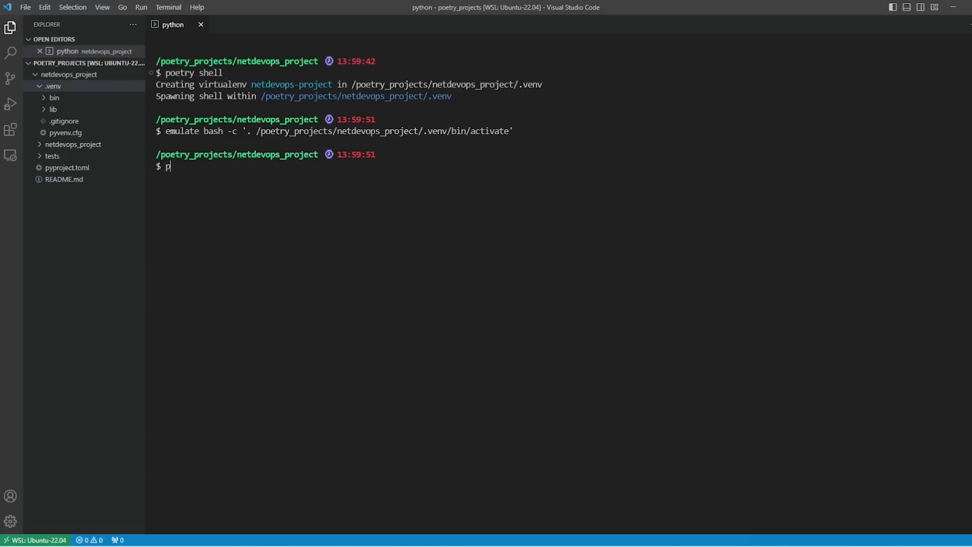
type("ython3")
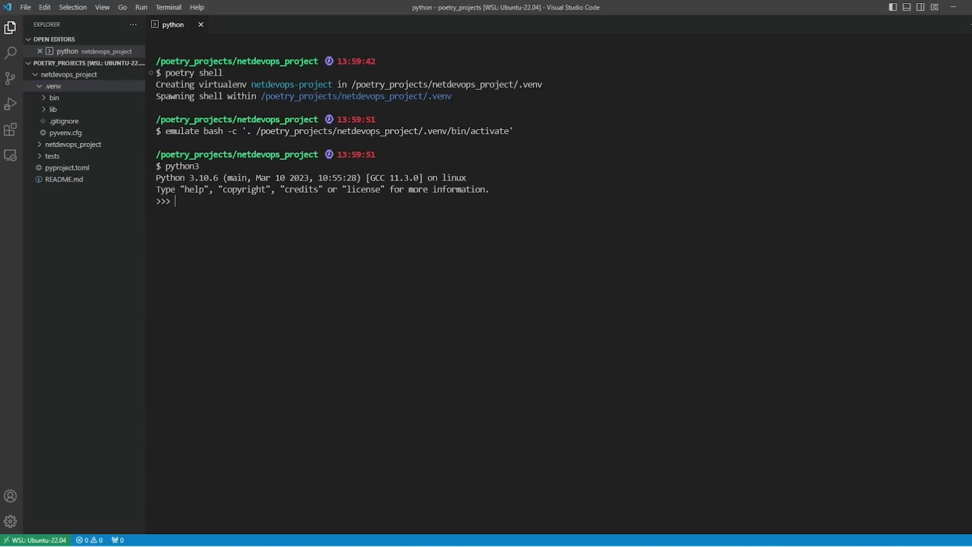
type("exit(")
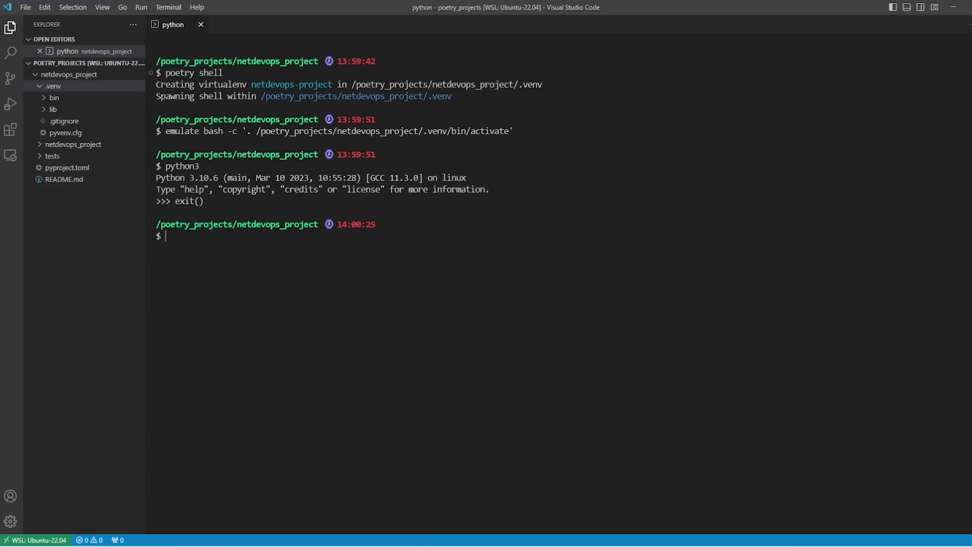
List /usr/bin/python3* and switch the Poetry environment to /usr/bin/python3.11
type("ls -l /u")
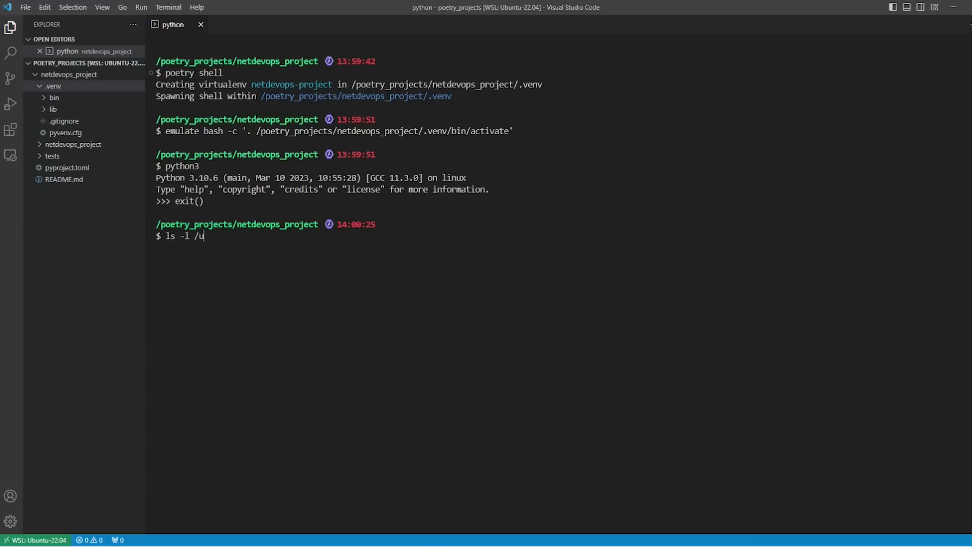
type("sr/bin")
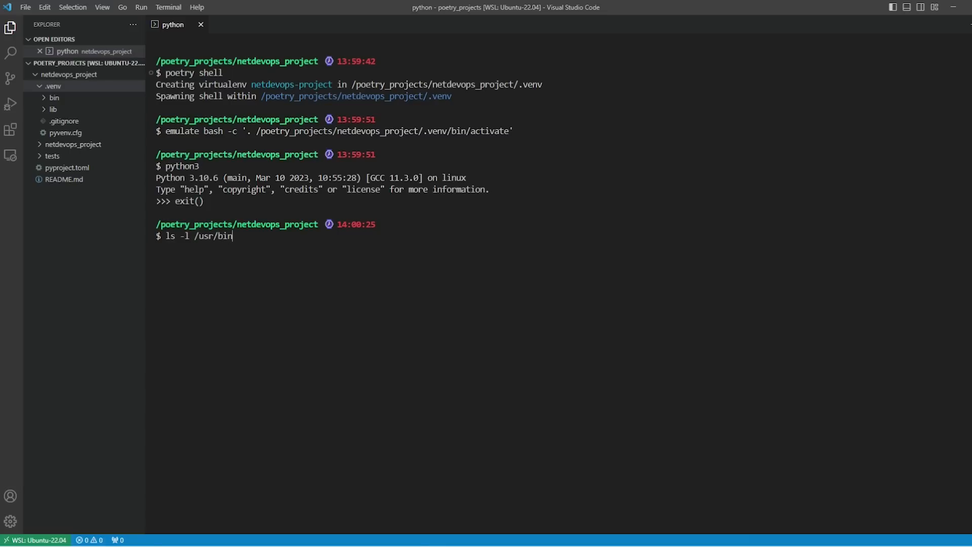
type("/python3*")
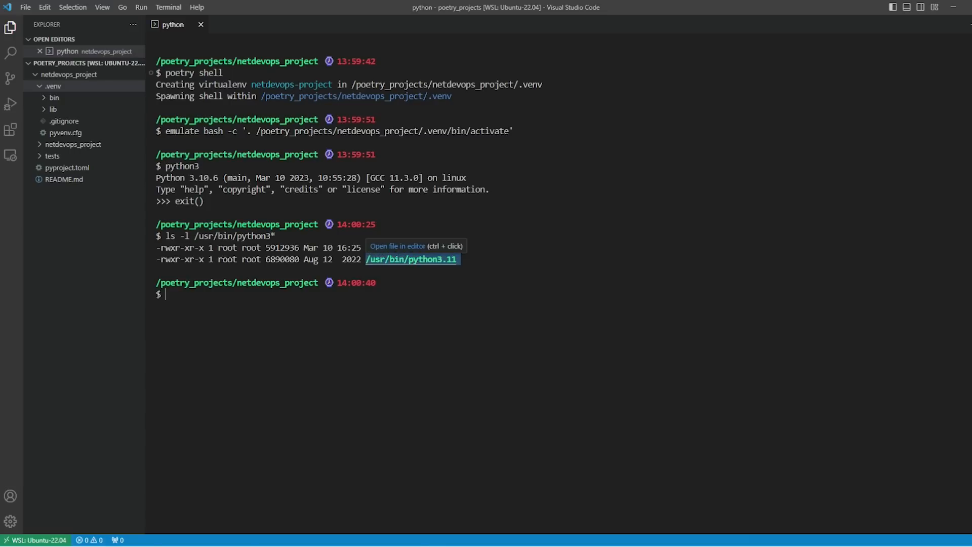
type("p")
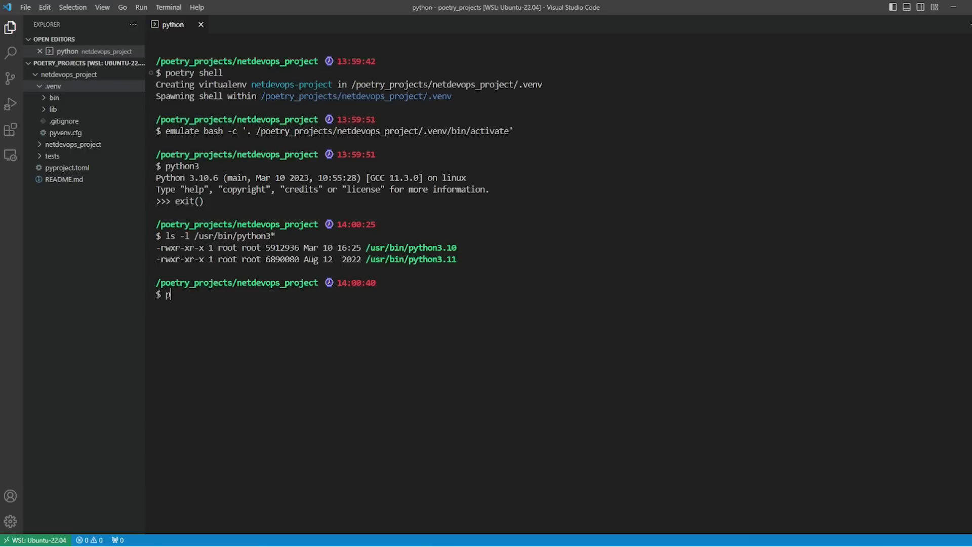
type("oetry env use /usr/bin/python3.11")
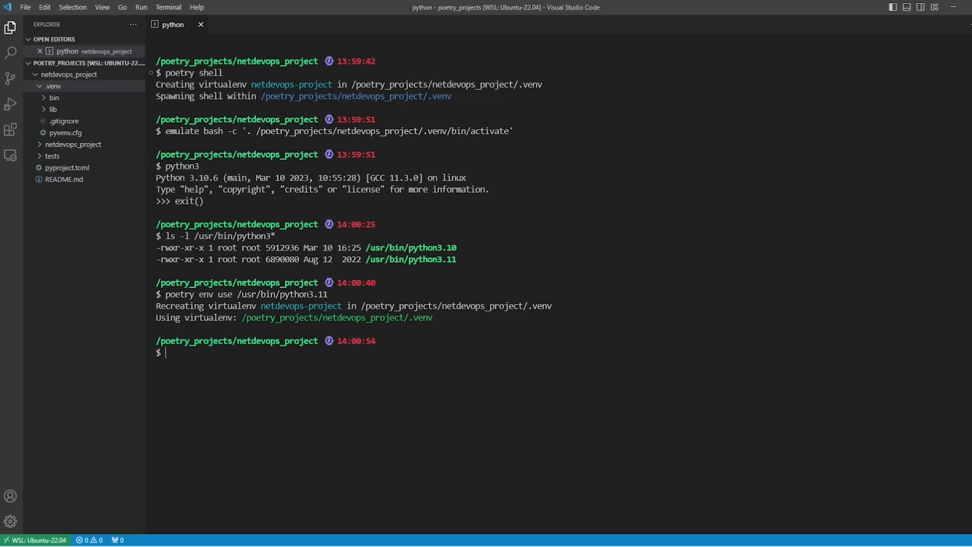
Confirm python3 is 3.11 and poetry env info shows the recreated .venv
type("python3")
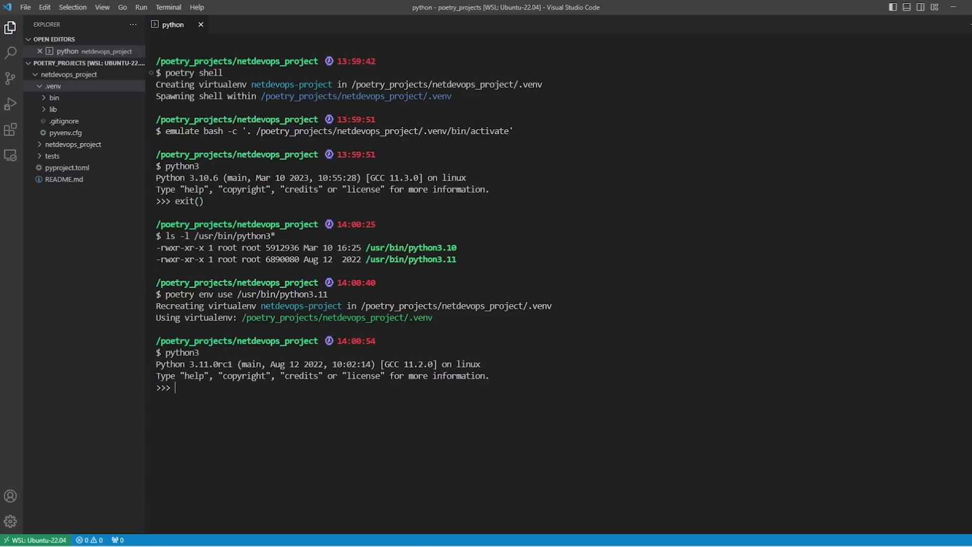
type("exit()")
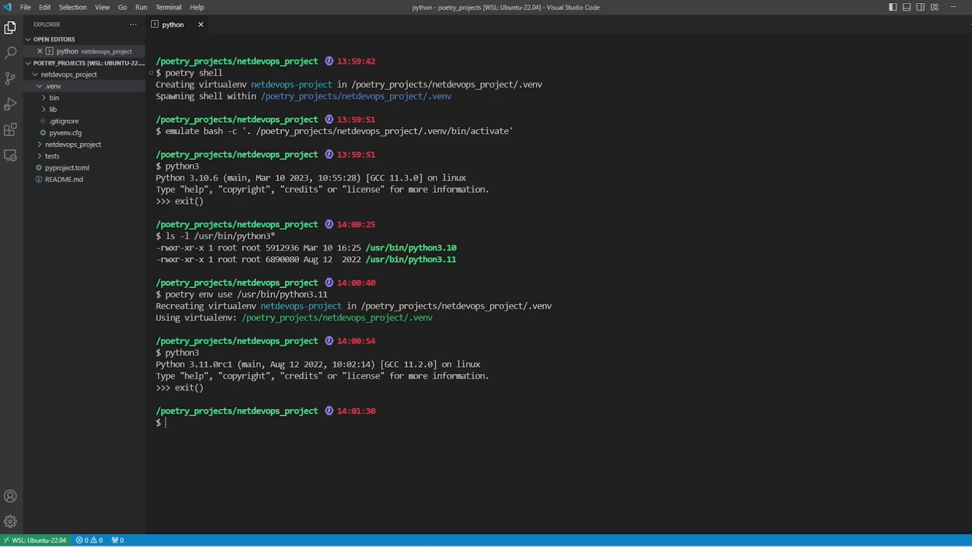
type("poetry env info")
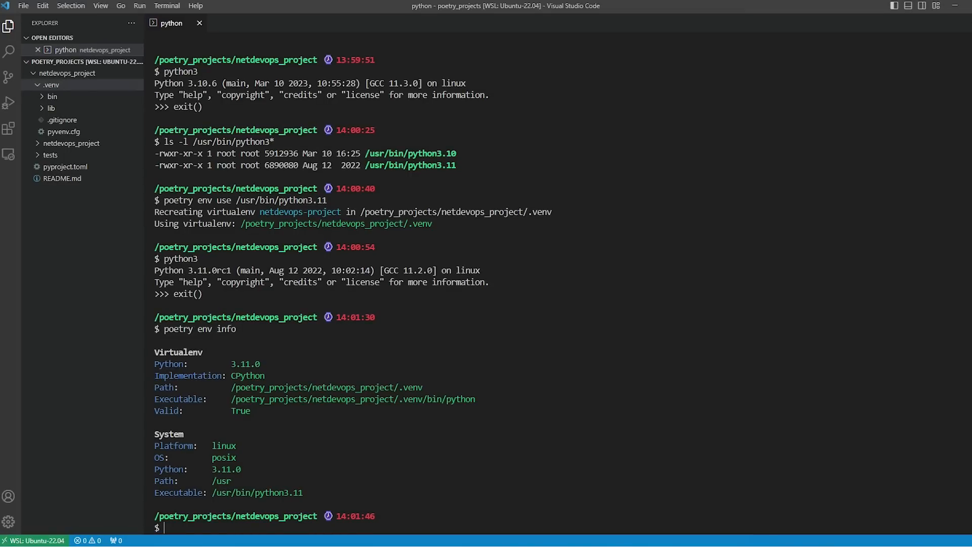
type("clear")
type("poetry add")
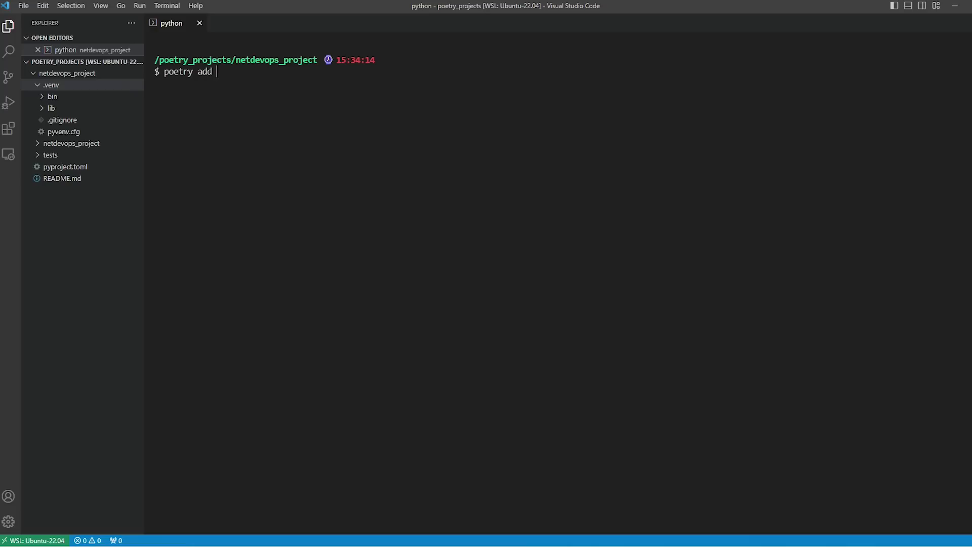
Install ansible with poetry add and confirm ansible 8.2.0 via pip freeze
type("ansible")
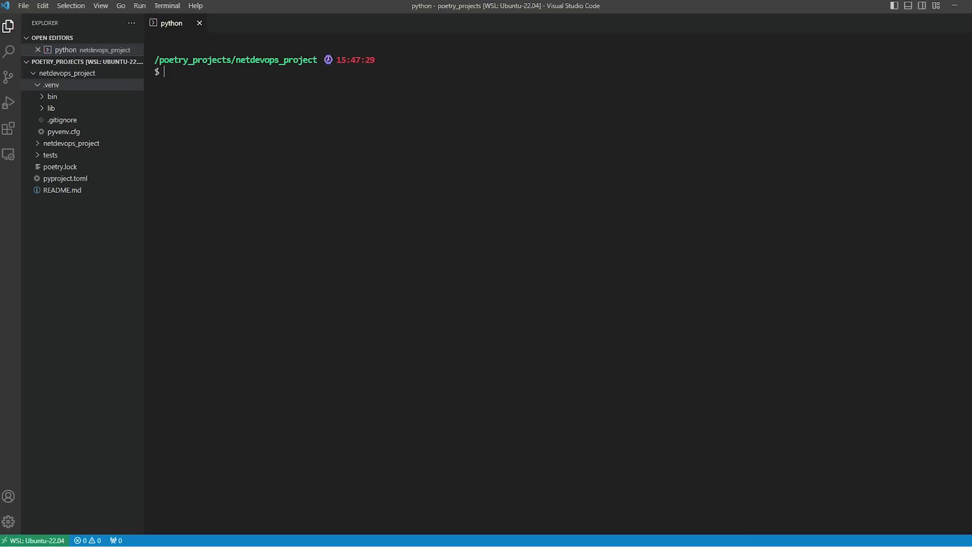
type("pip freeze")
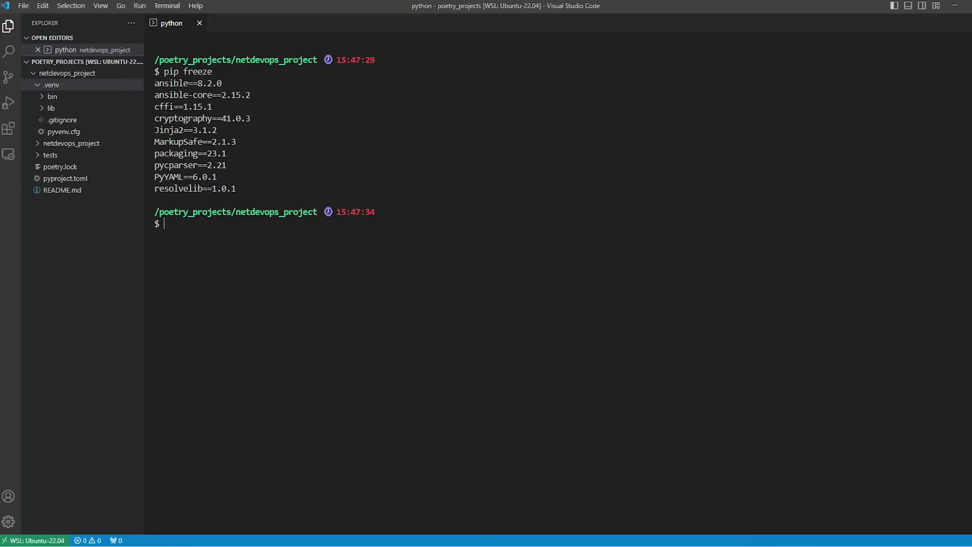
Review pyproject.toml and scroll through the locked package entries in poetry.lock
double_click(66, 178)
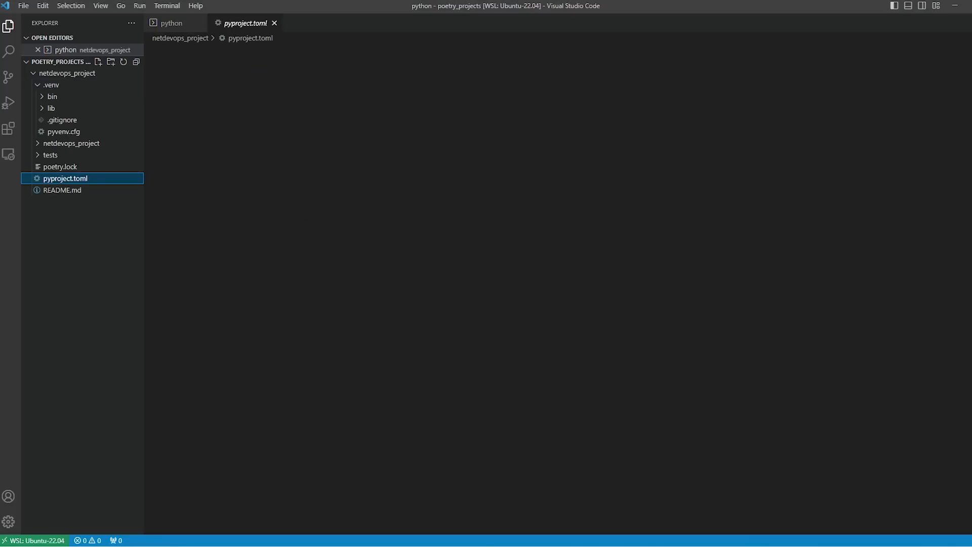
left_click(66, 178)
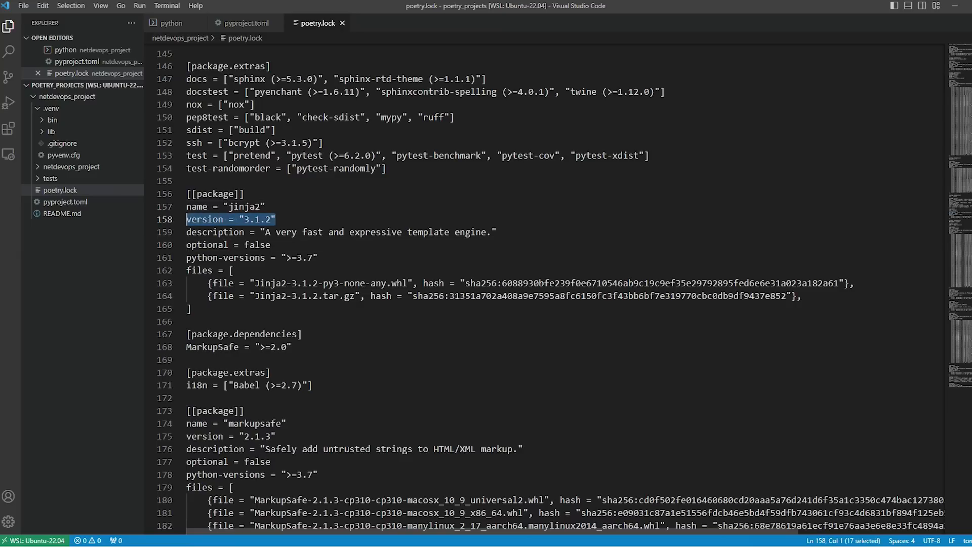
scroll("down", 3)
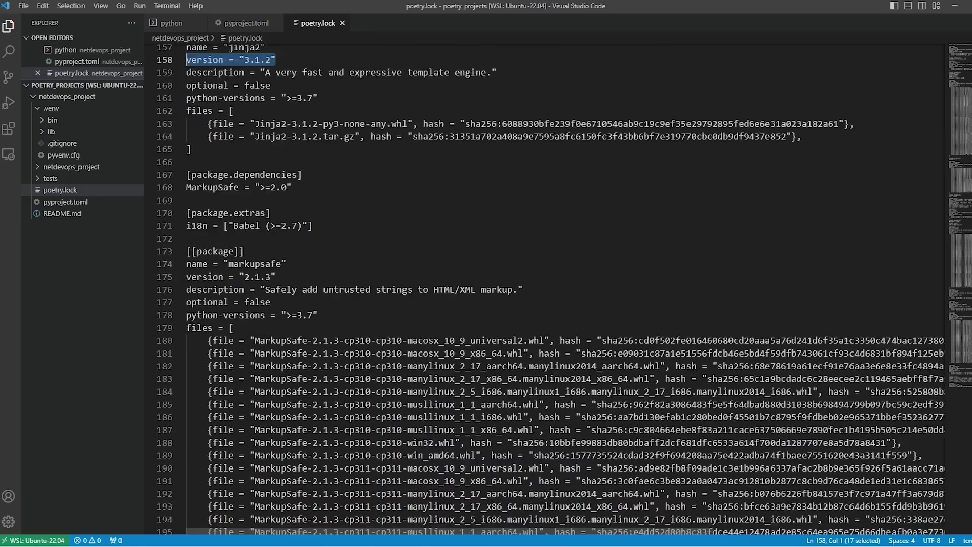
scroll("down", 3)
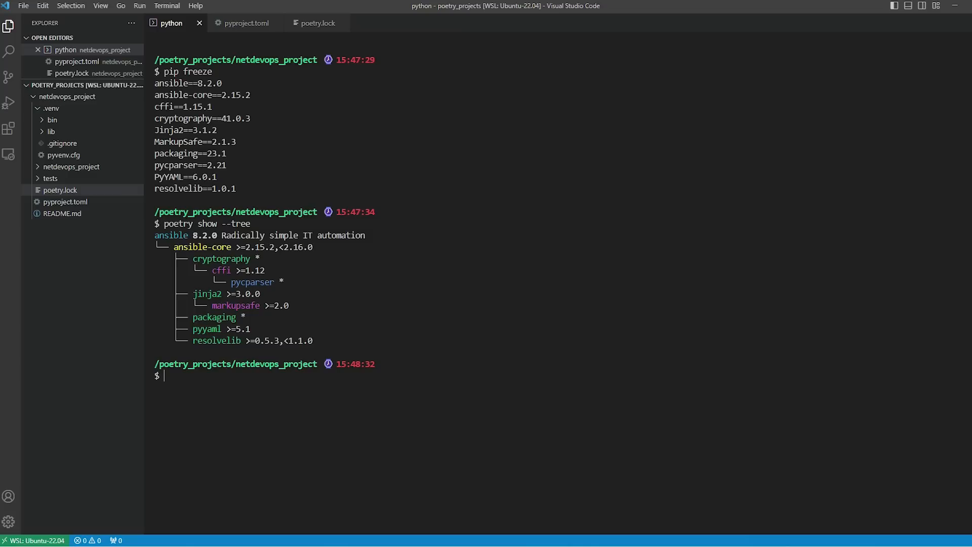
List the installed packages and their versions with poetry show -v
type("poetry show -v")
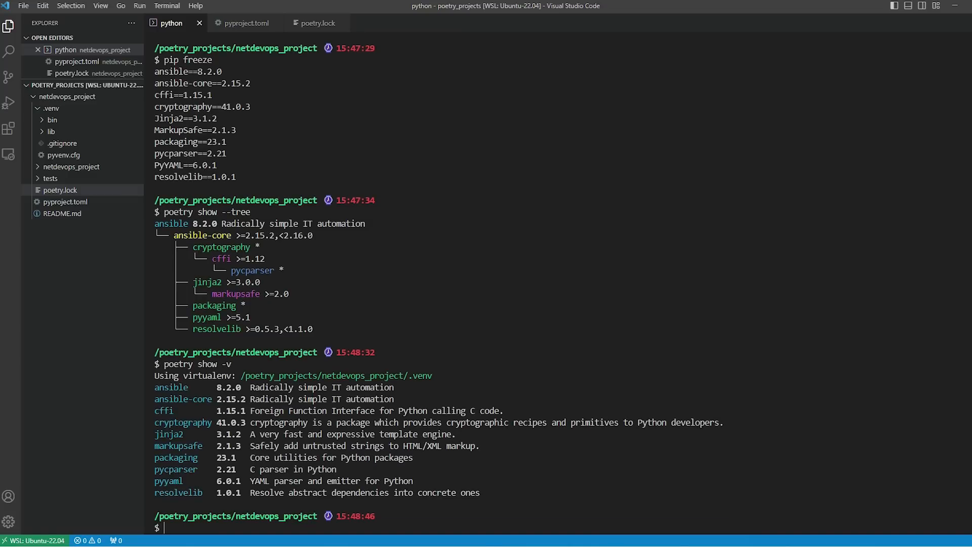
type("cl")
type("ans")
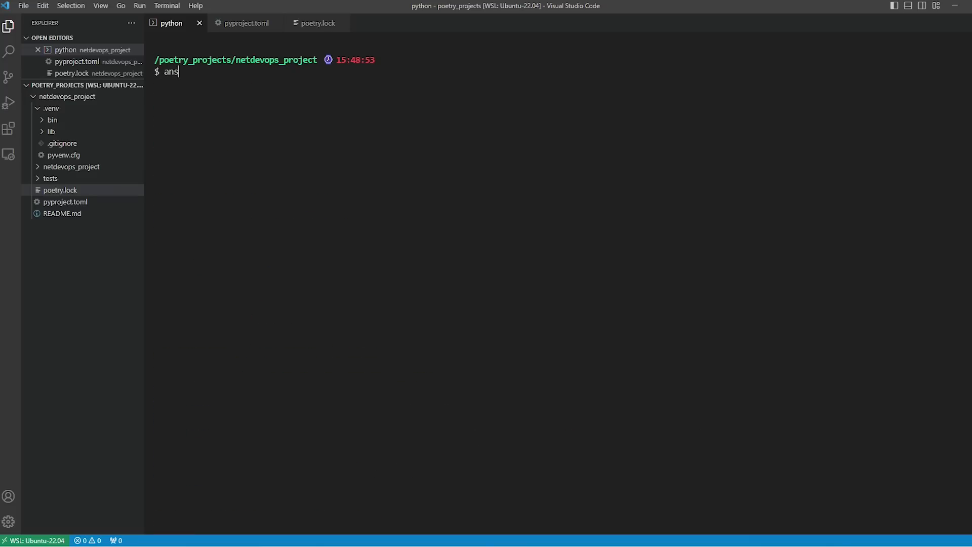
type("ibel")
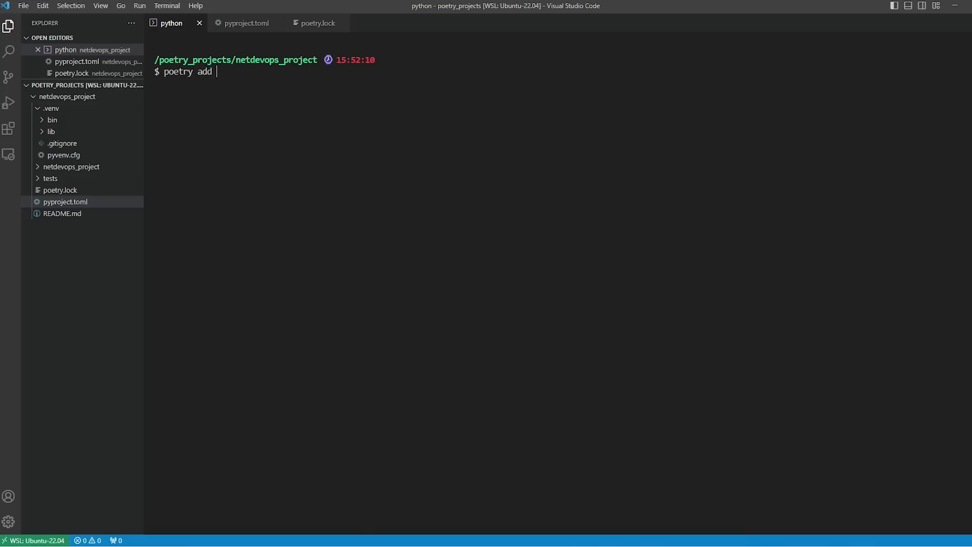
Add requests 2.30.0 to the dev group and verify it in pyproject.toml
type("requests=")
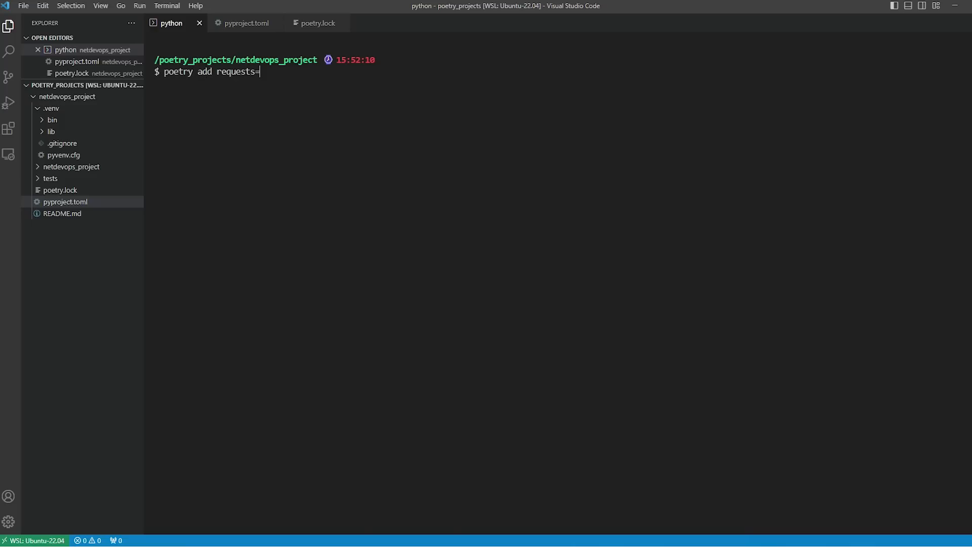
type("2.30.0")
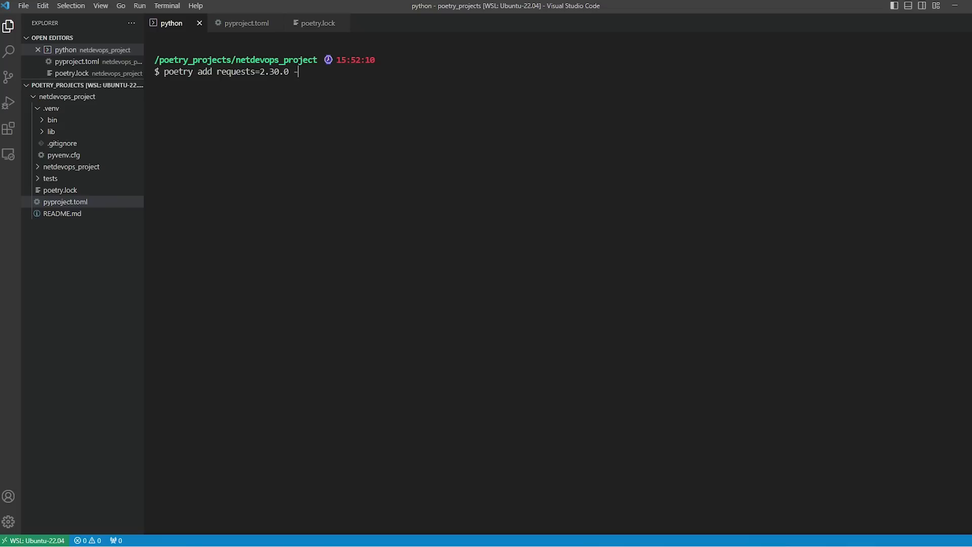
type("-group dev")
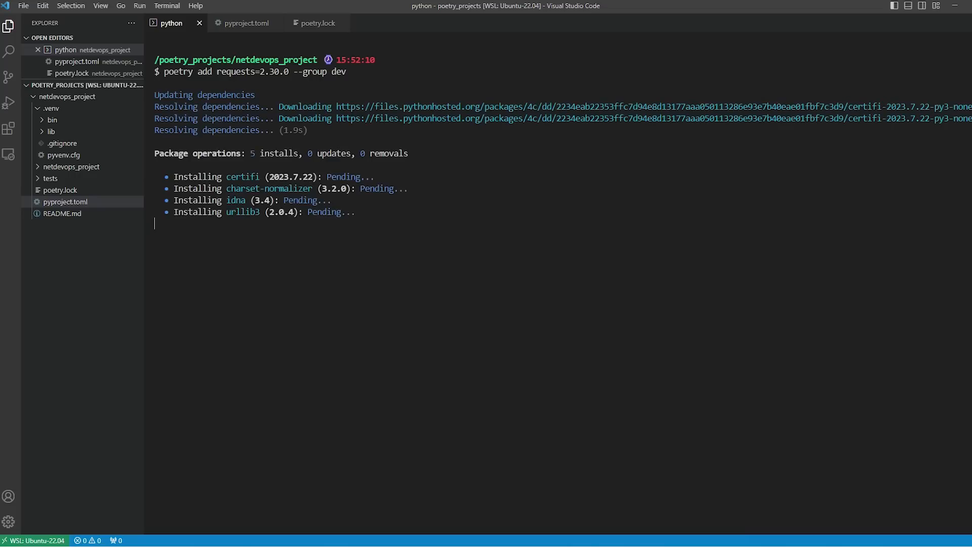
left_click(246, 23)
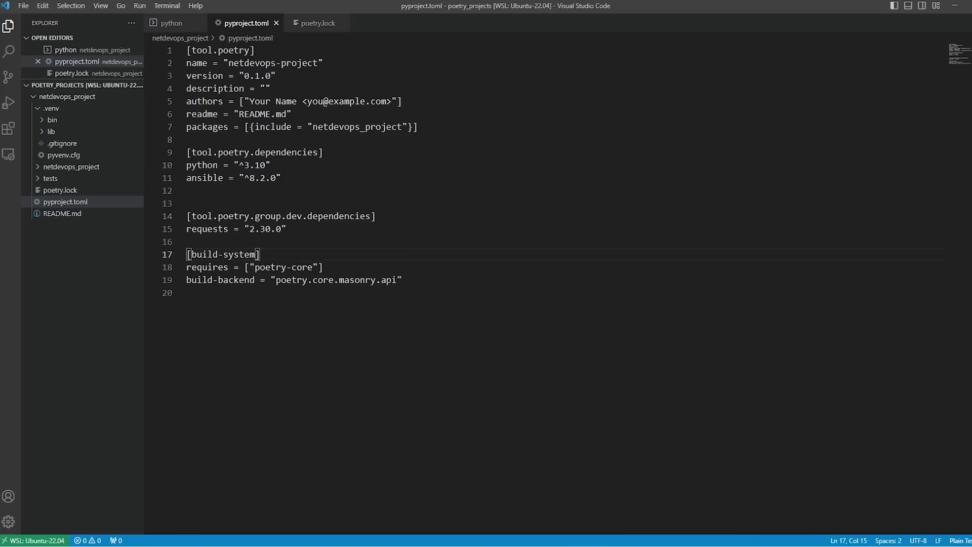
left_click(172, 22)
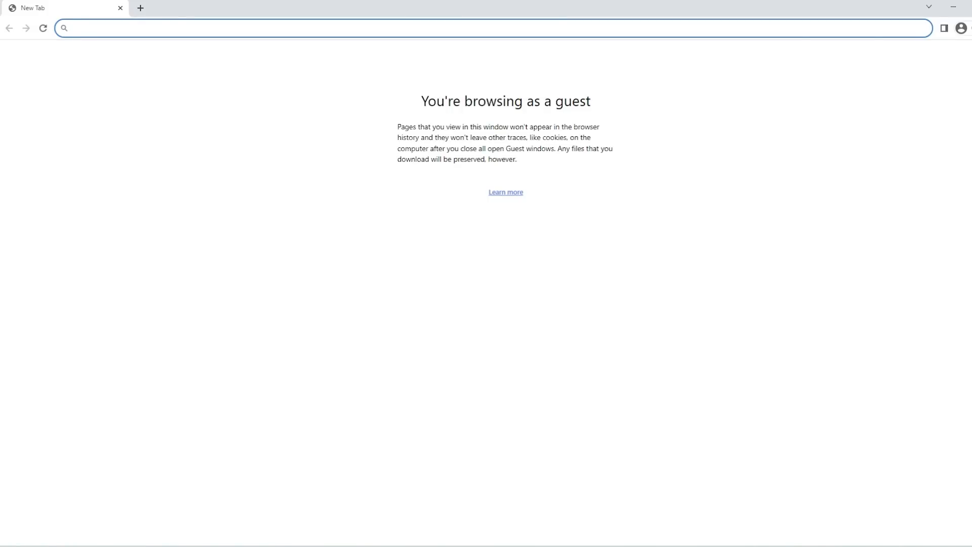
On pypi.org, start an API token named poetry_api in Account settings and pick its scope
type("pypi.org/manage/projects/")
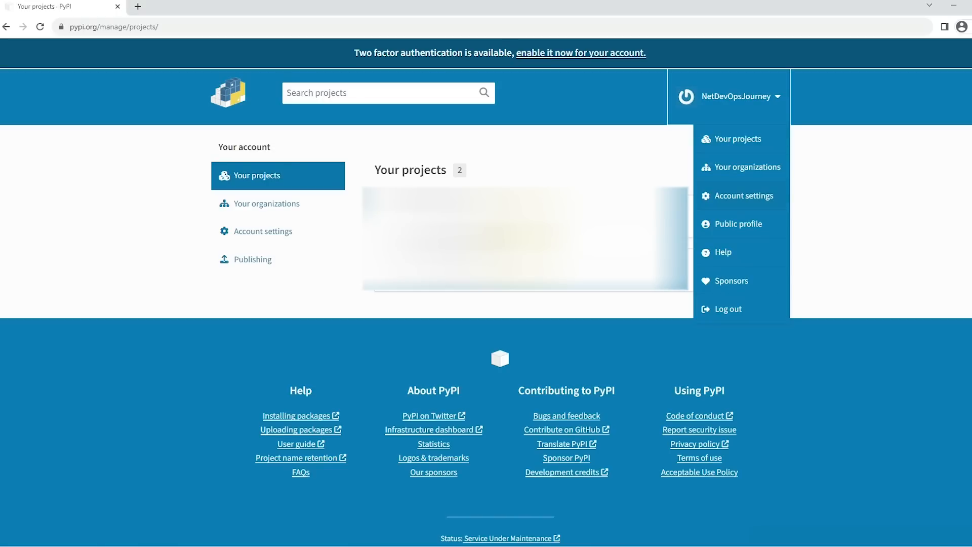
left_click(743, 195)
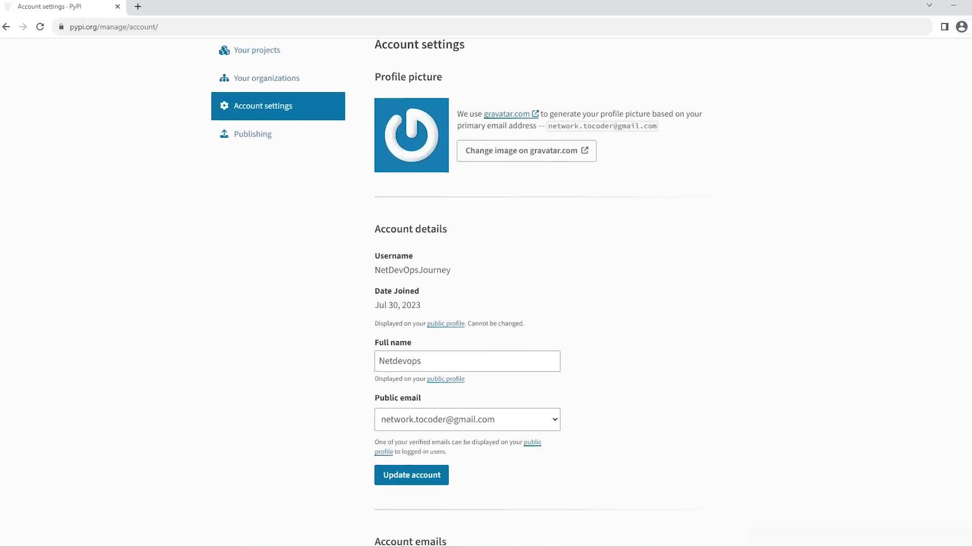
scroll("down", 3)
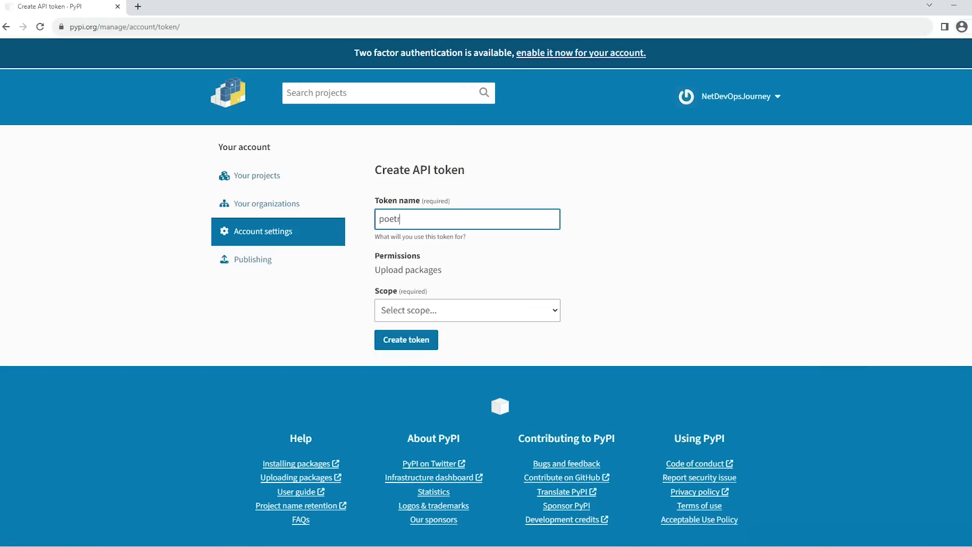
left_click(467, 310)
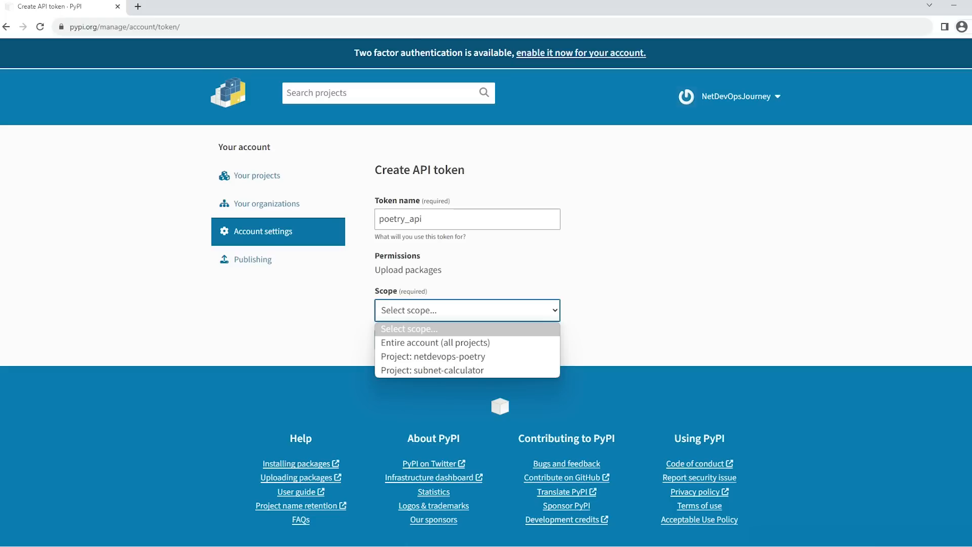
mouse_move(435, 343)
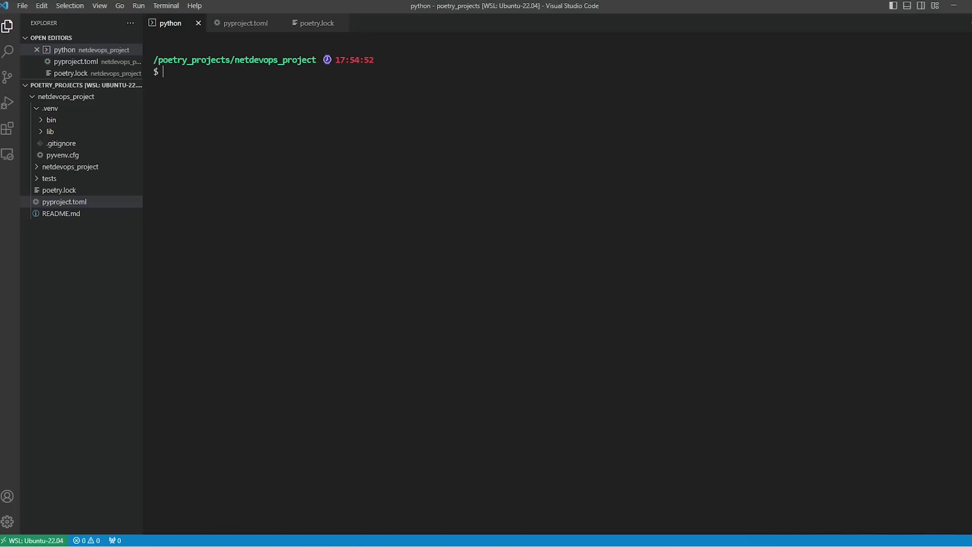
Save the PyPI token with poetry config pypi-token.pypi
type("poetry config pypi-to")
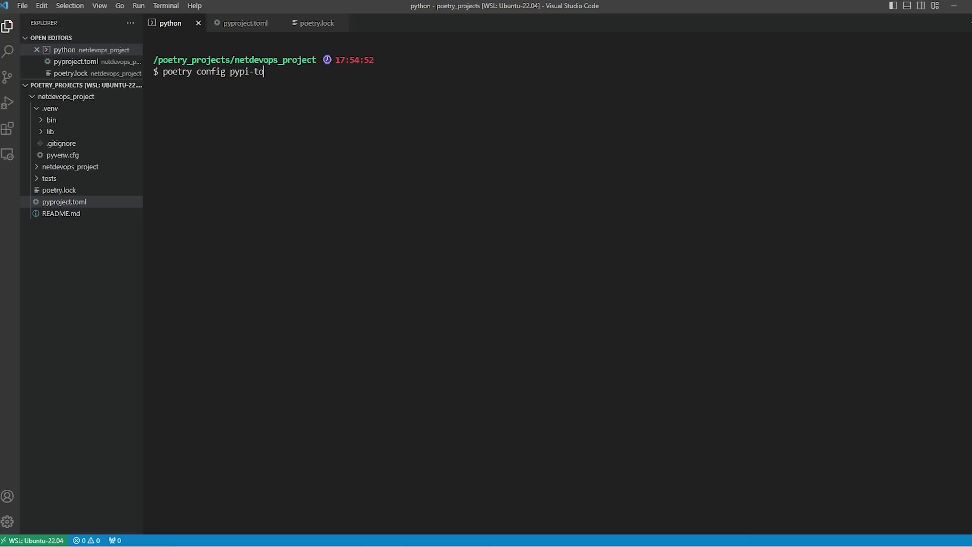
type("ken.pypi")
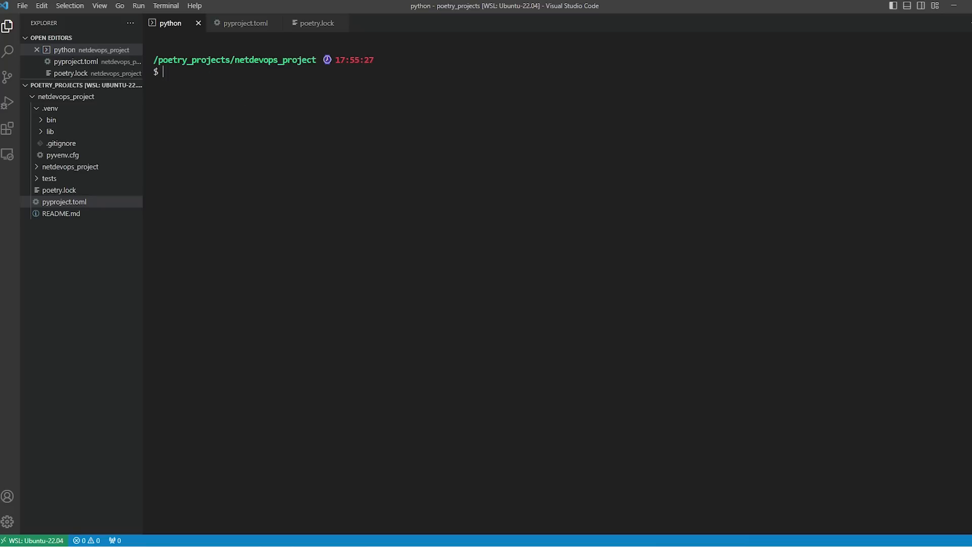
Run poetry build and inspect the netdevops_project 0.1.0 tar.gz and wheel in dist
type("p")
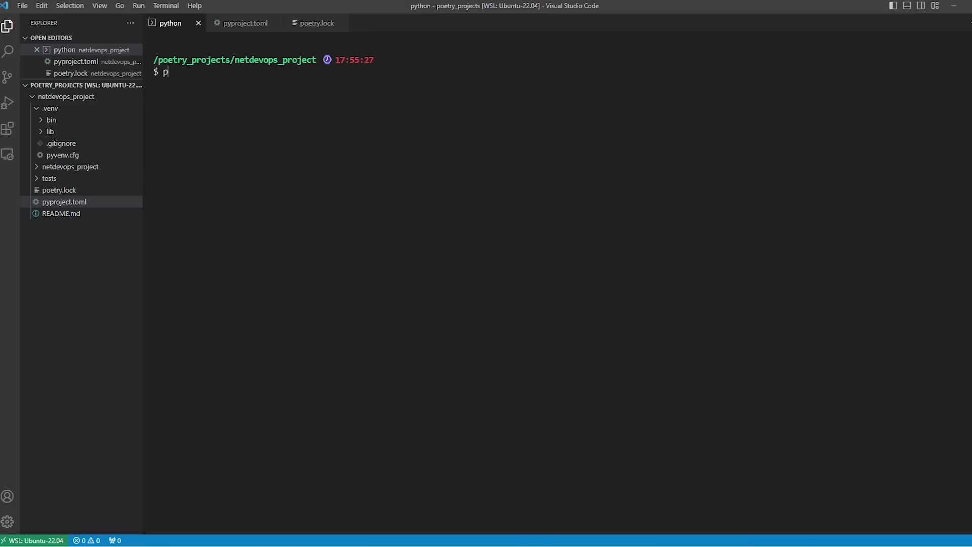
type("oetry build")
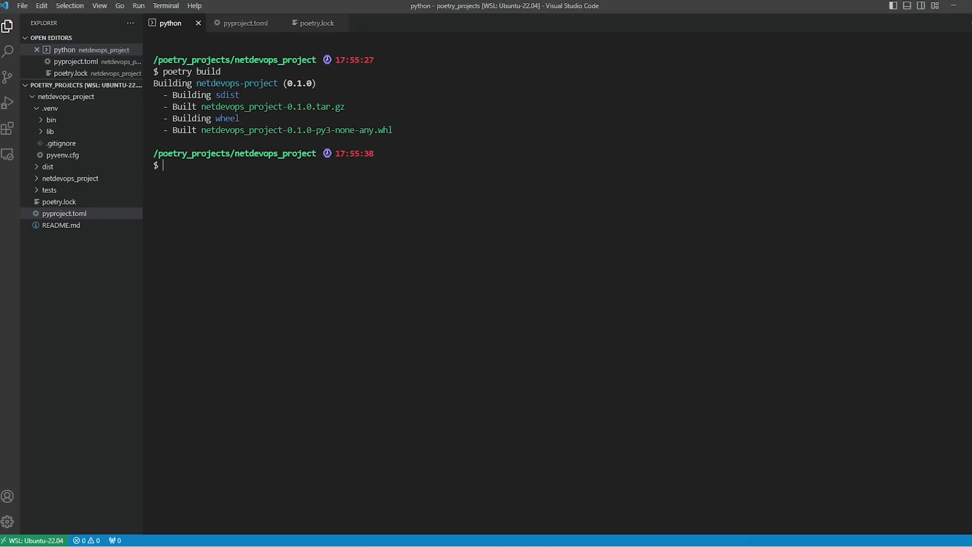
left_click(47, 166)
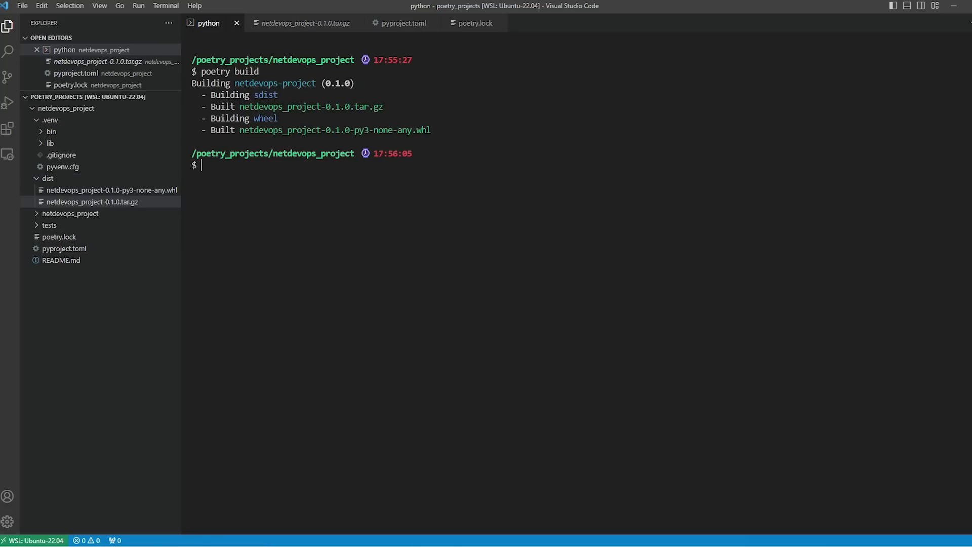
type("poetry")
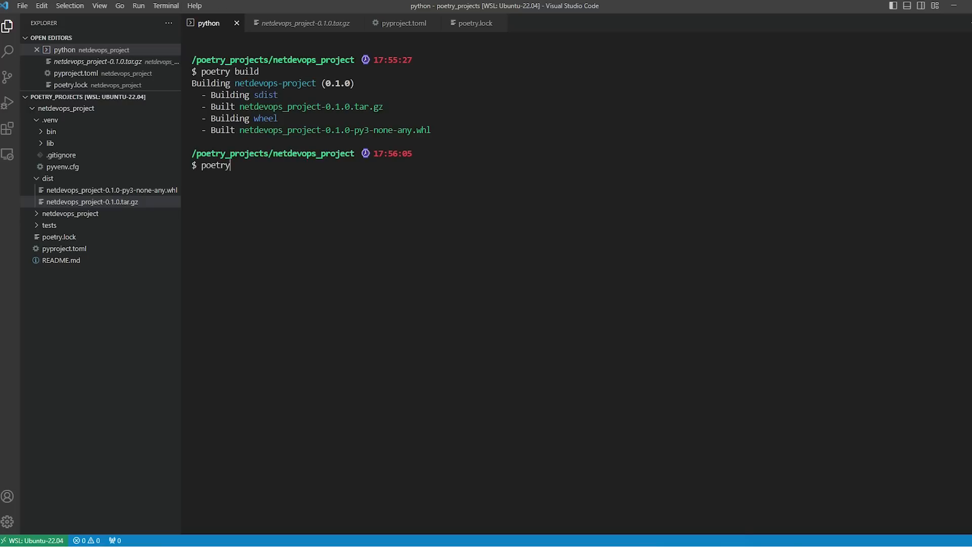
Run poetry publish to upload netdevops-project 0.1.0 to PyPI
type("pub;l")
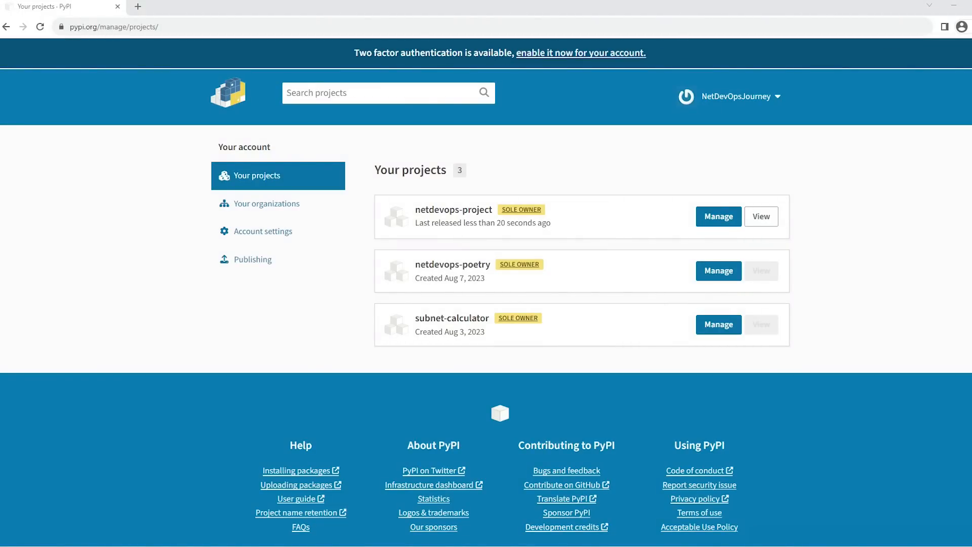
mouse_move(762, 217)
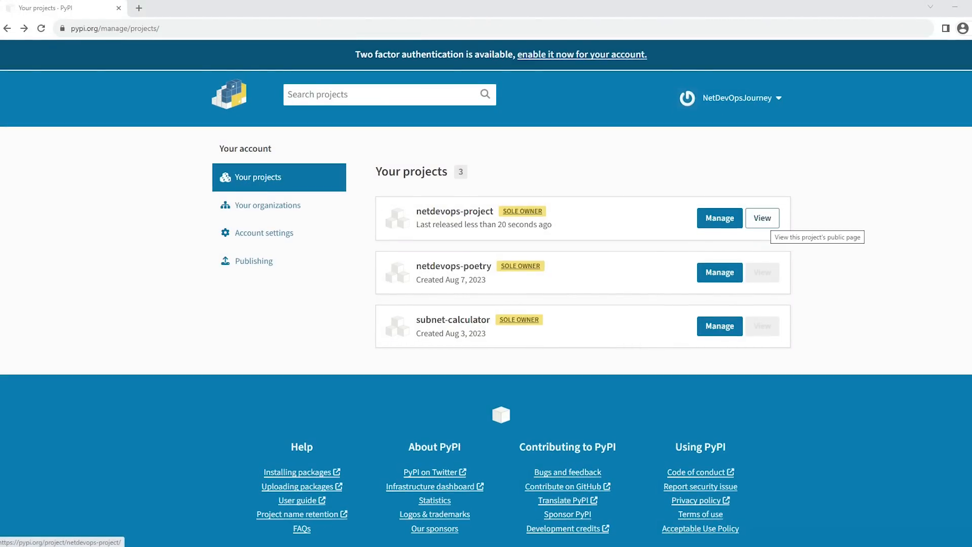
View netdevops-project from Your projects and scroll to its pip install command
left_click(762, 218)
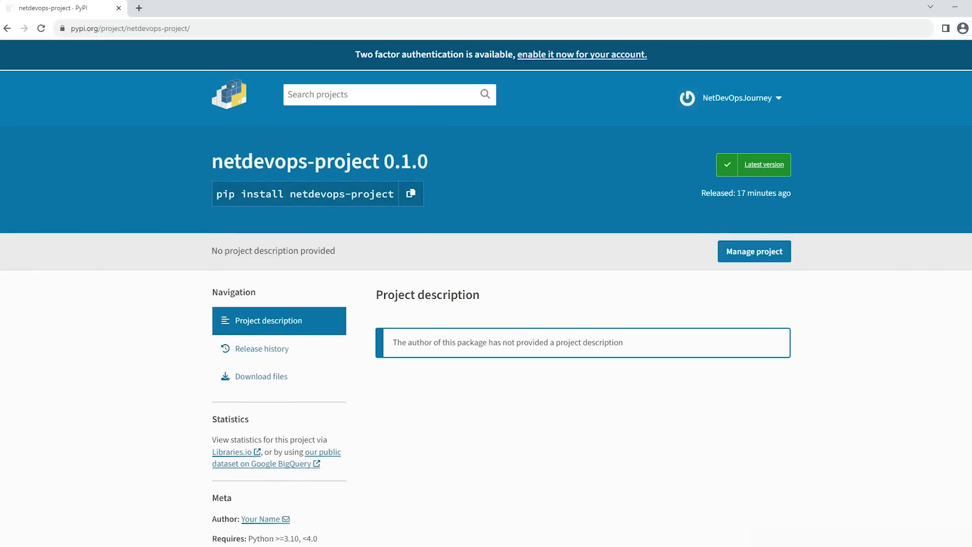
left_click(411, 194)
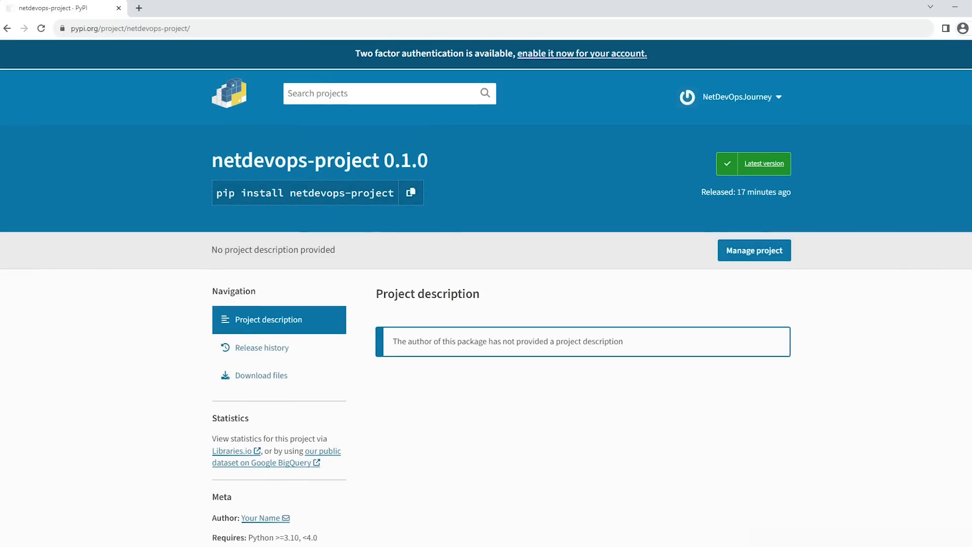
scroll("down", 3)
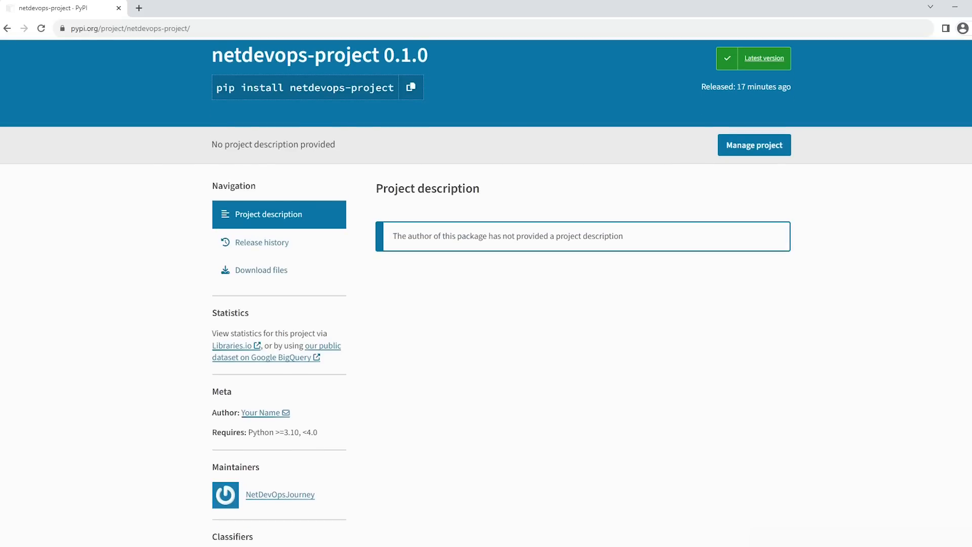